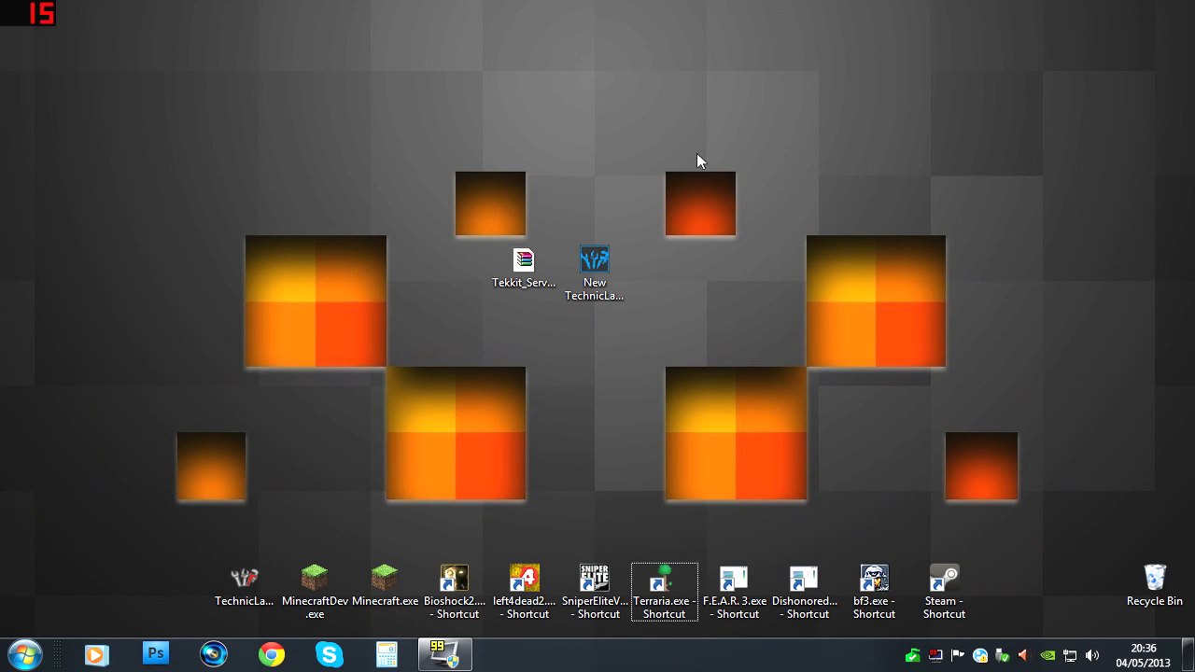
{"action": "mouse_move", "coordinate": [433, 166]}
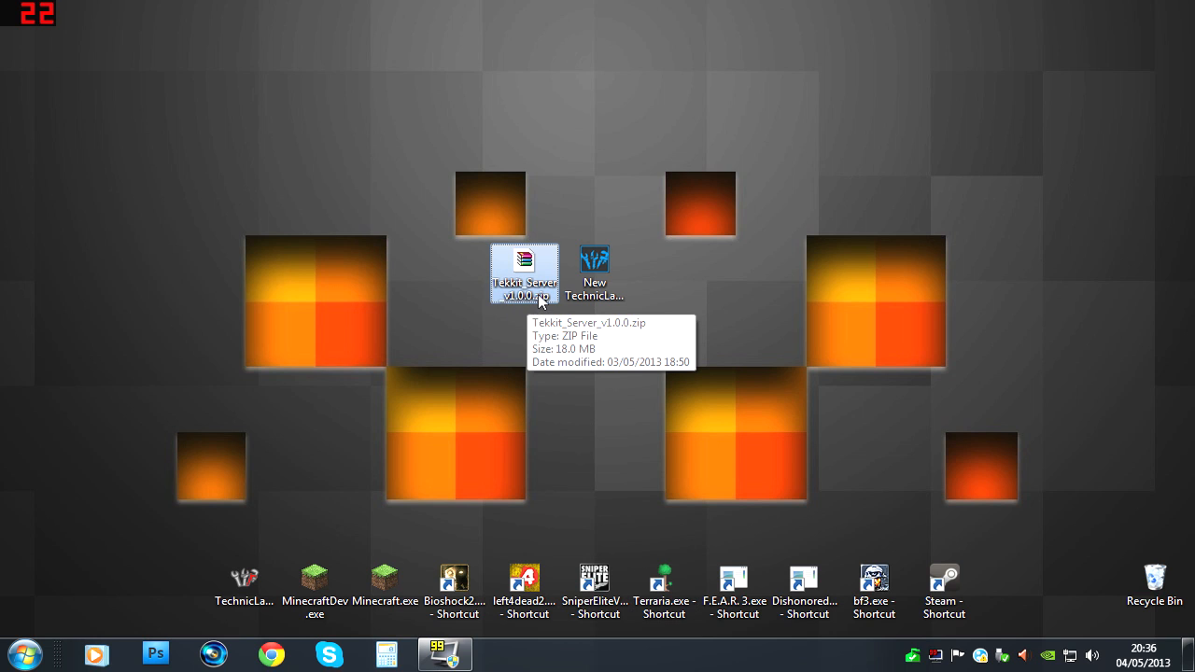
{"action": "mouse_move", "coordinate": [492, 182]}
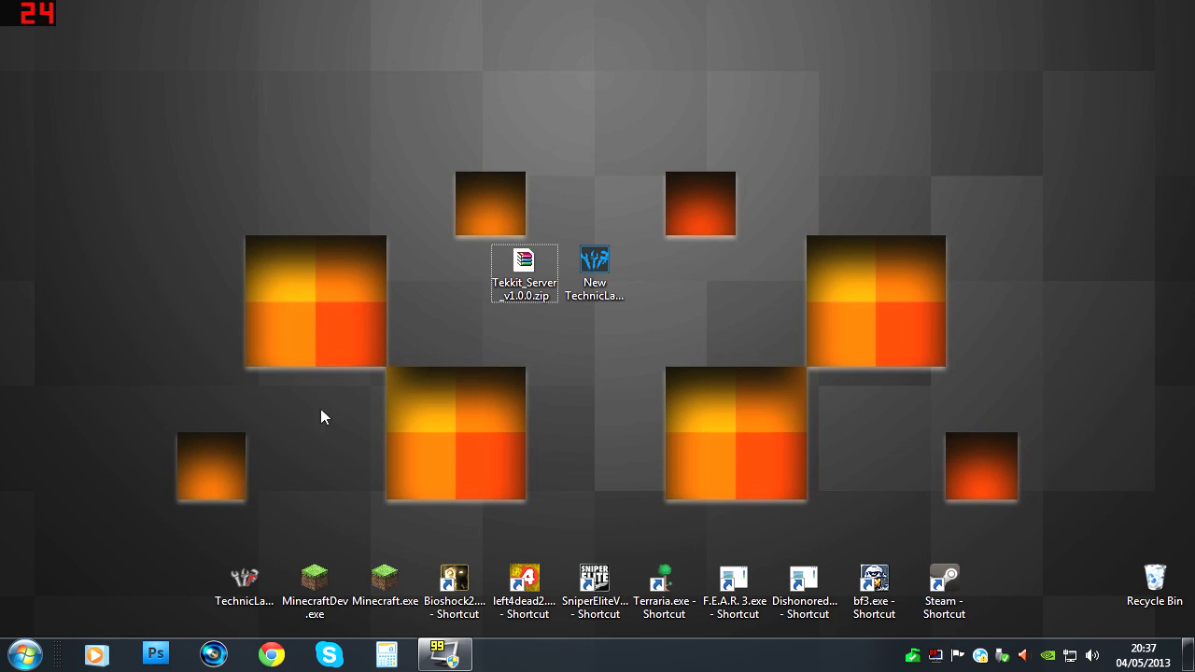
{"action": "mouse_move", "coordinate": [334, 157]}
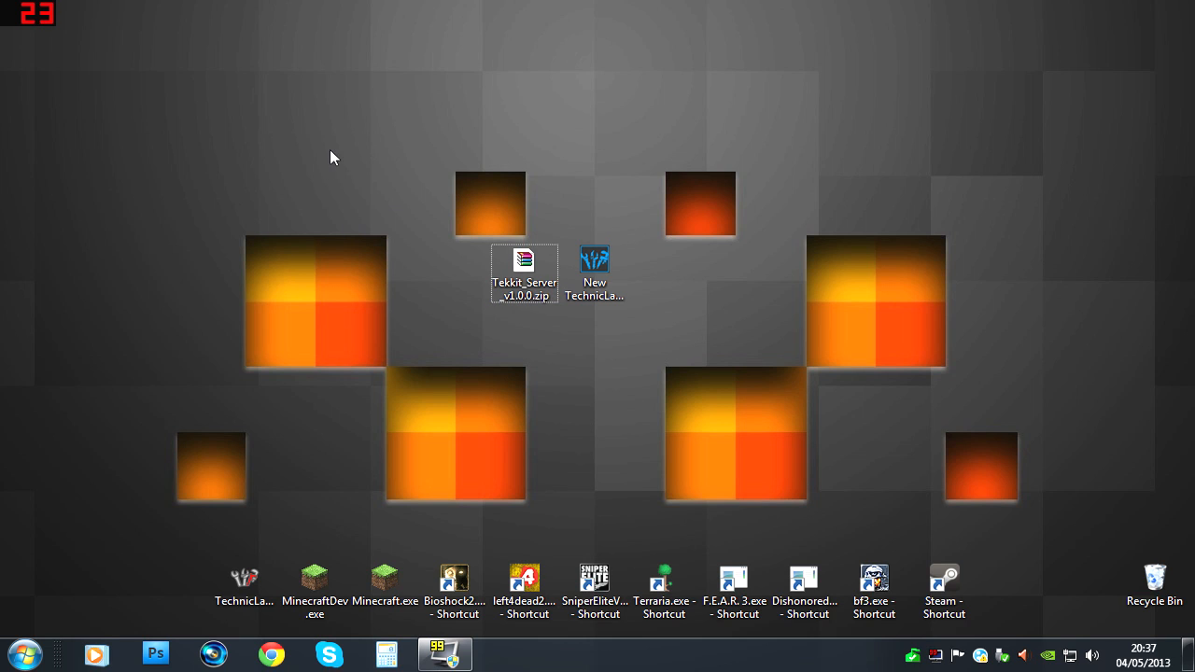
Step: Bring up the Google homepage in Chrome and type 'tek' into the search box
{"action": "left_click_drag", "start_coordinate": [420, 201], "coordinate": [635, 308]}
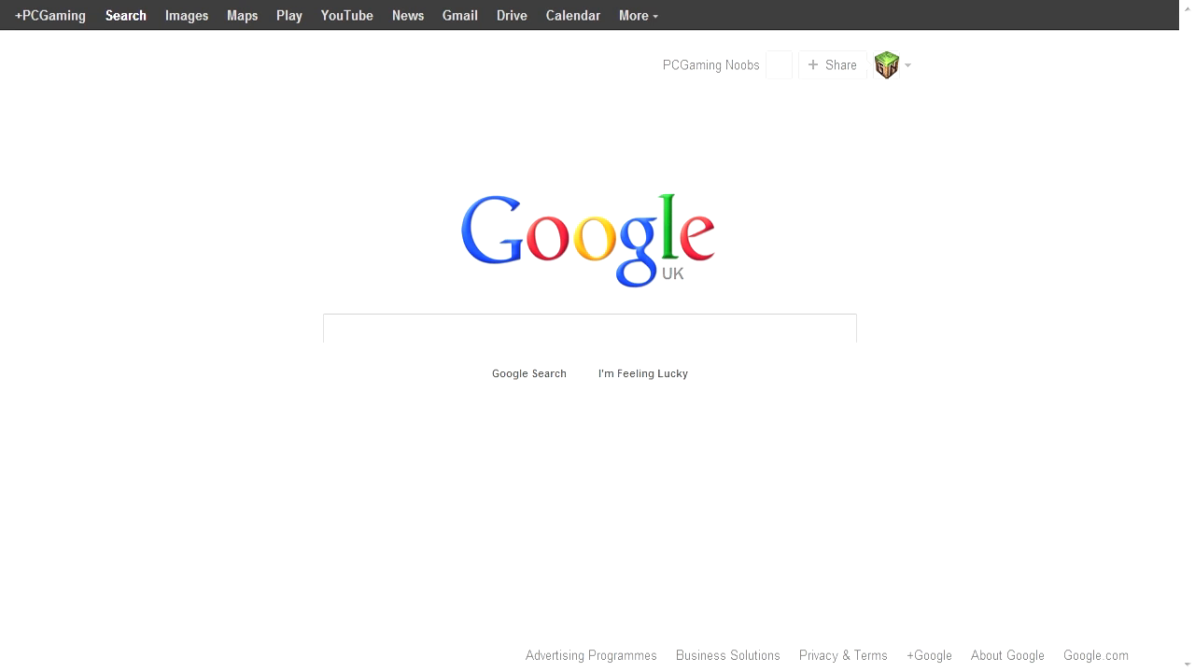
{"action": "type", "text": "tek"}
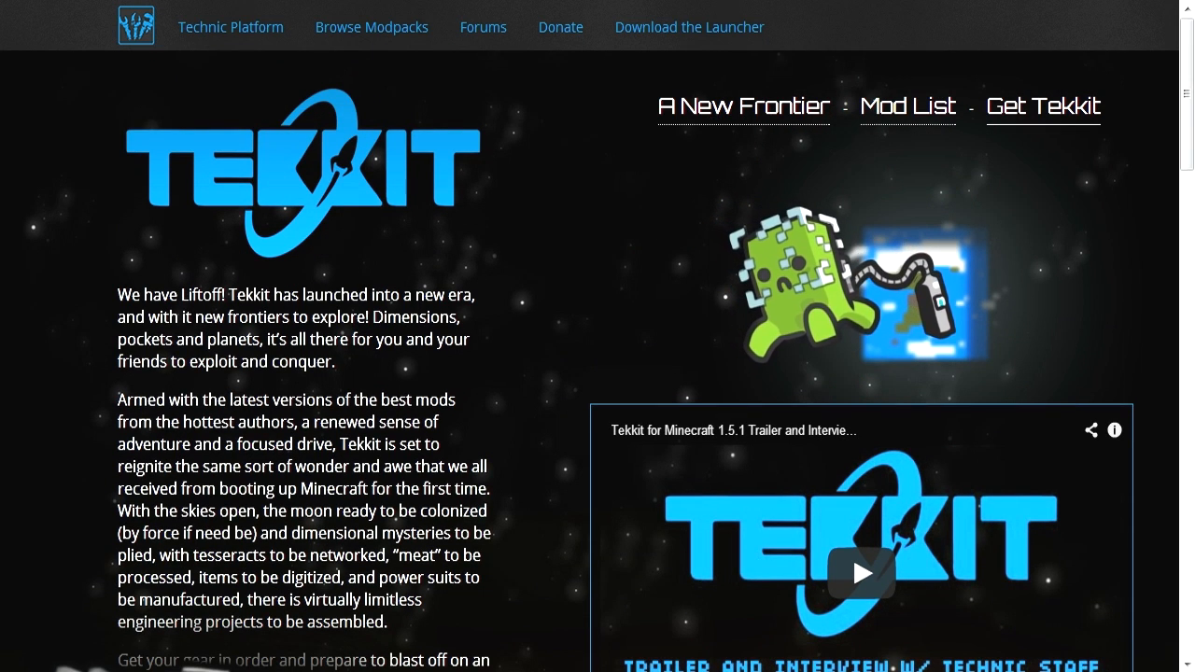
Step: Scroll down the Technic Platform Tekkit page and follow its link
{"action": "scroll", "scroll_direction": "down", "scroll_amount": 3}
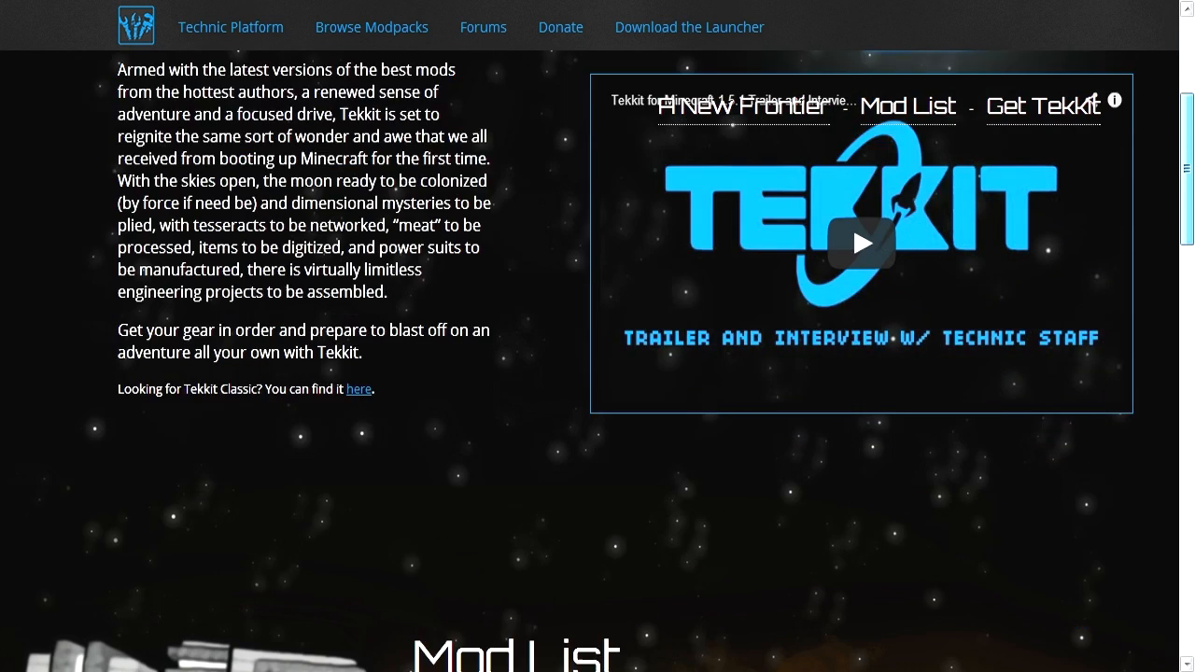
{"action": "left_click", "coordinate": [1043, 105]}
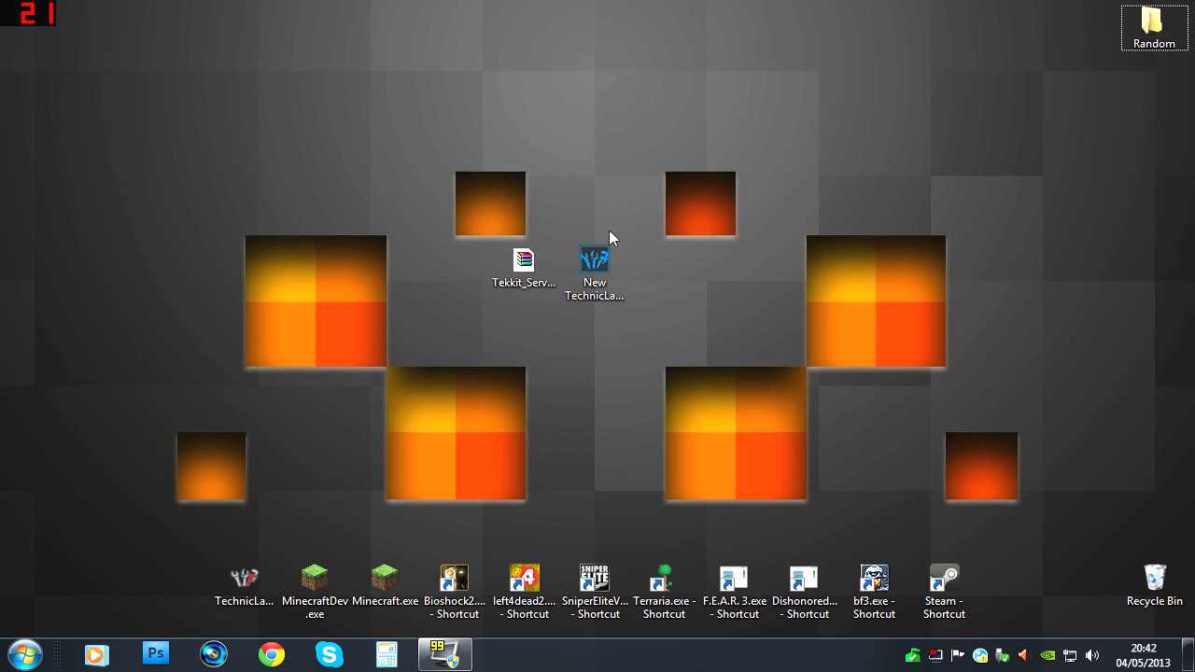
{"action": "mouse_move", "coordinate": [418, 283]}
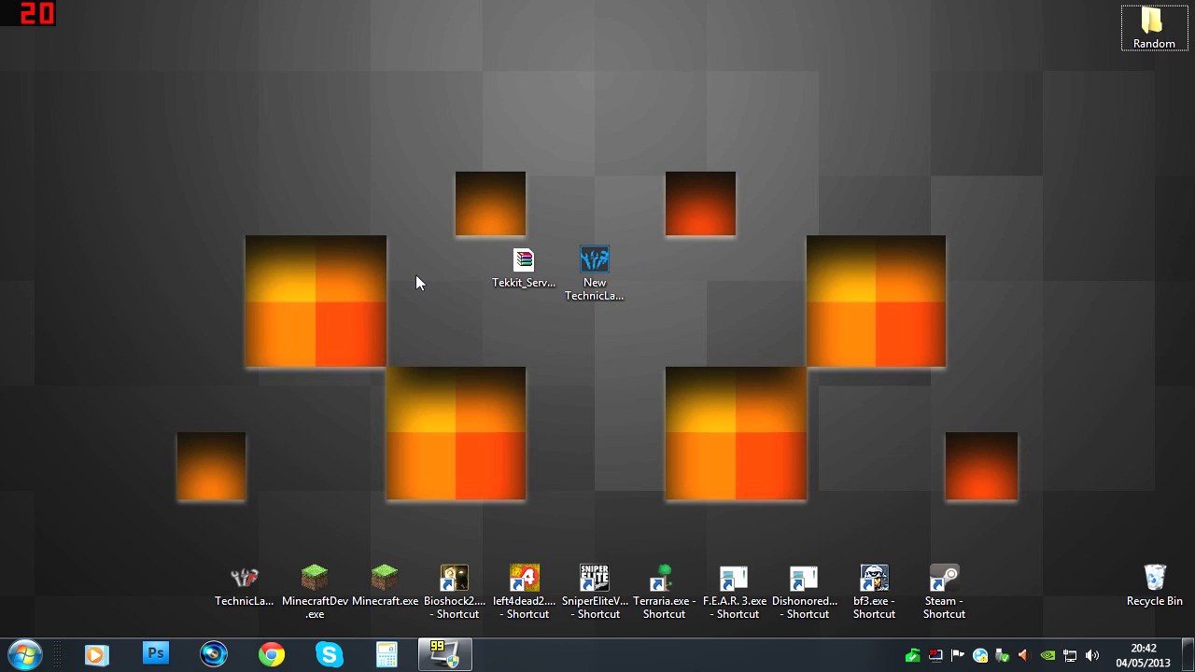
Step: Create a new desktop folder named 'New Server'
{"action": "right_click", "coordinate": [418, 283]}
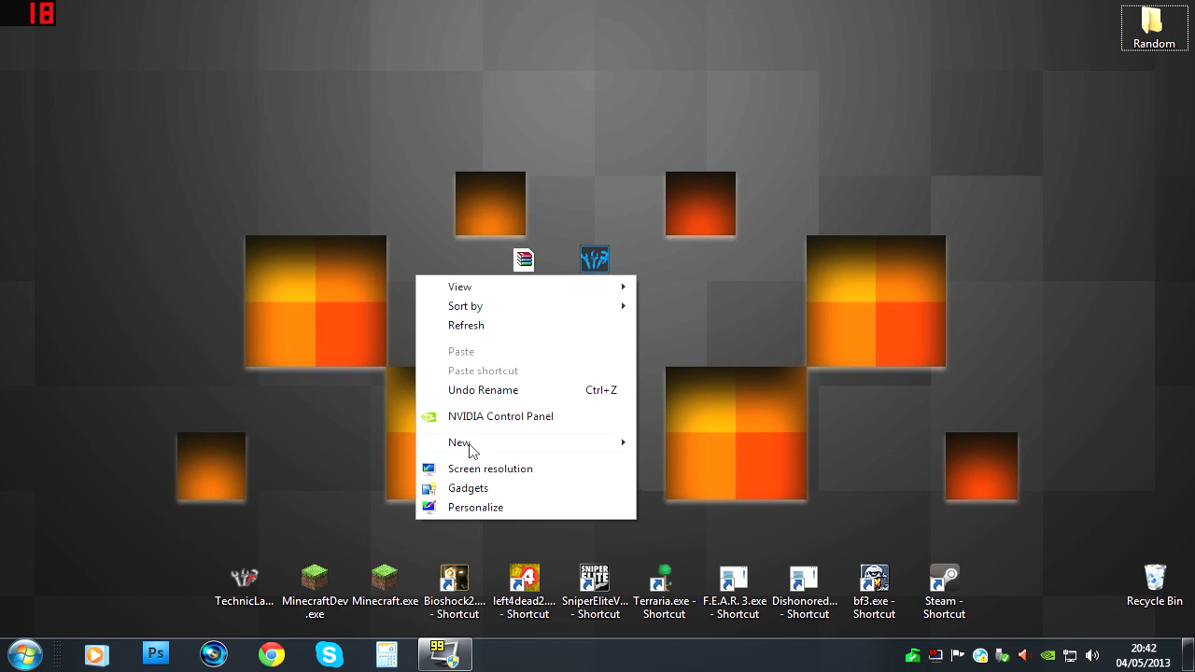
{"action": "left_click", "coordinate": [459, 442]}
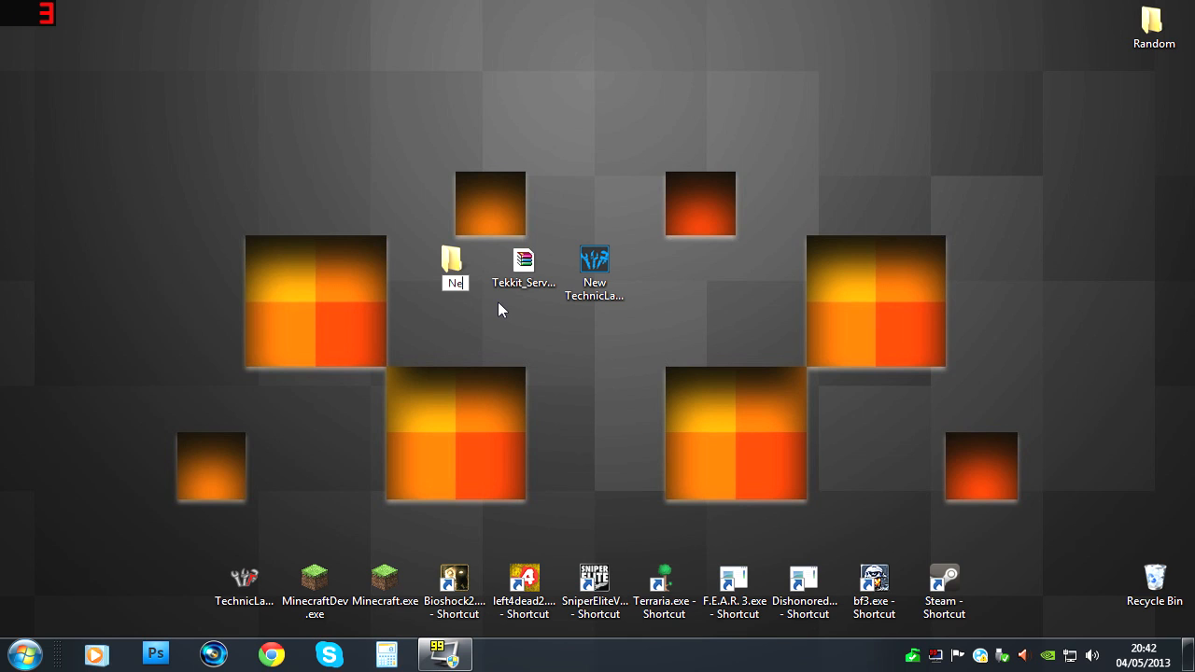
{"action": "type", "text": "New Server"}
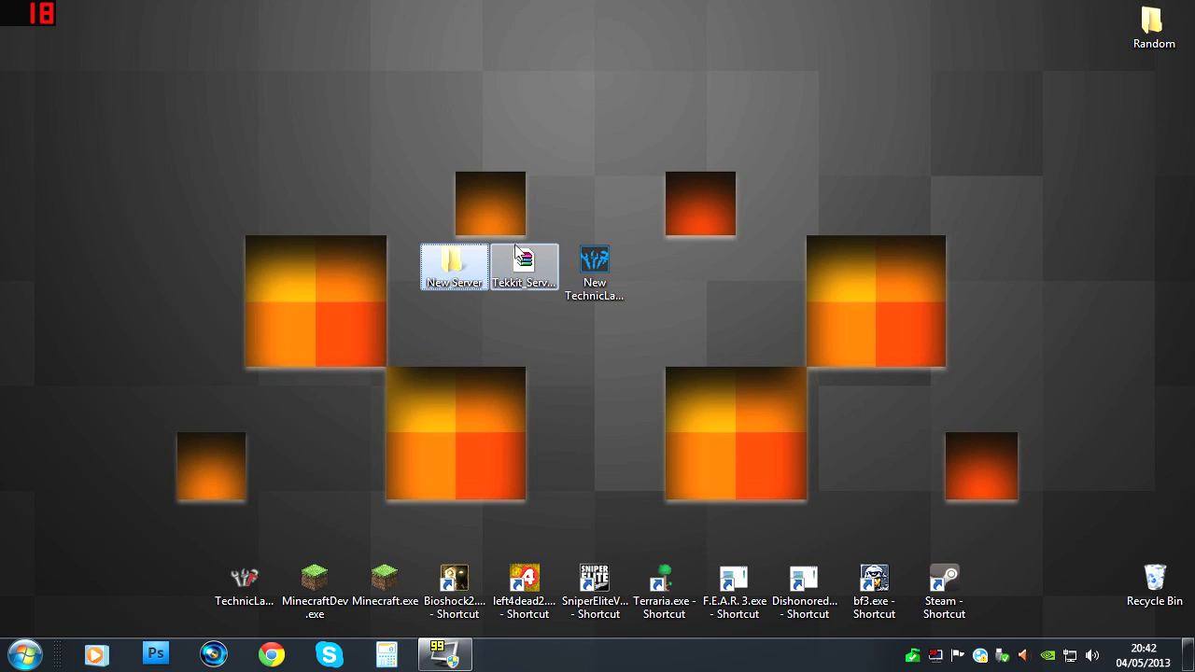
Step: Open the Tekkit Server zip with WinRAR archiver
{"action": "left_click", "coordinate": [524, 262]}
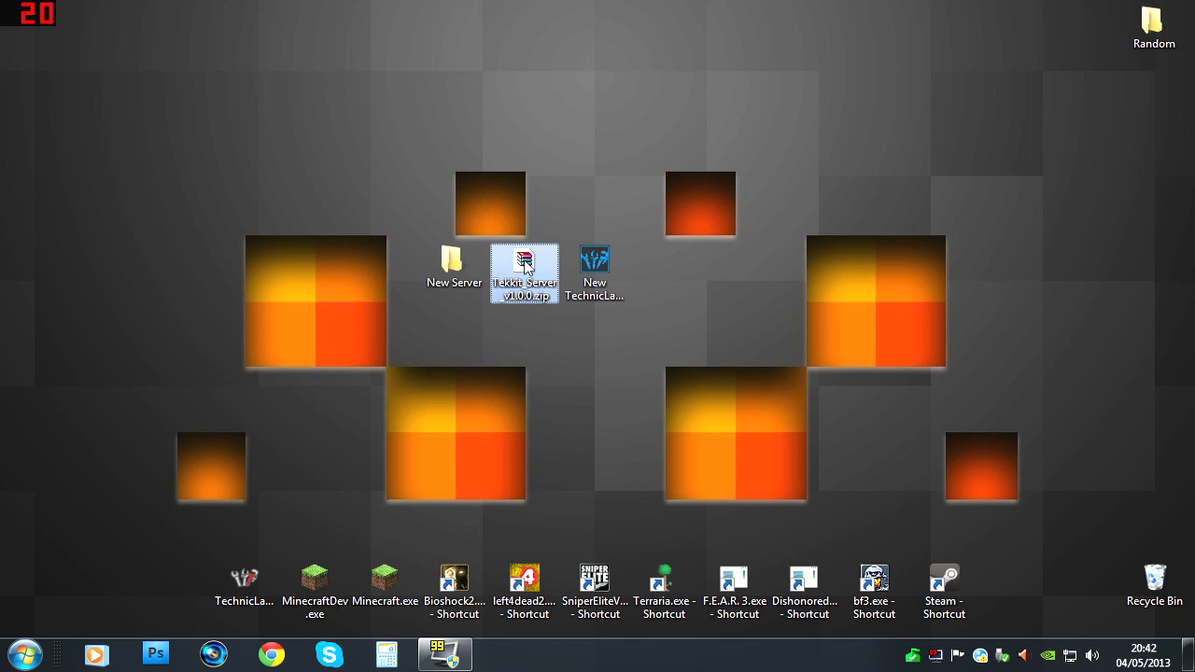
{"action": "mouse_move", "coordinate": [525, 266]}
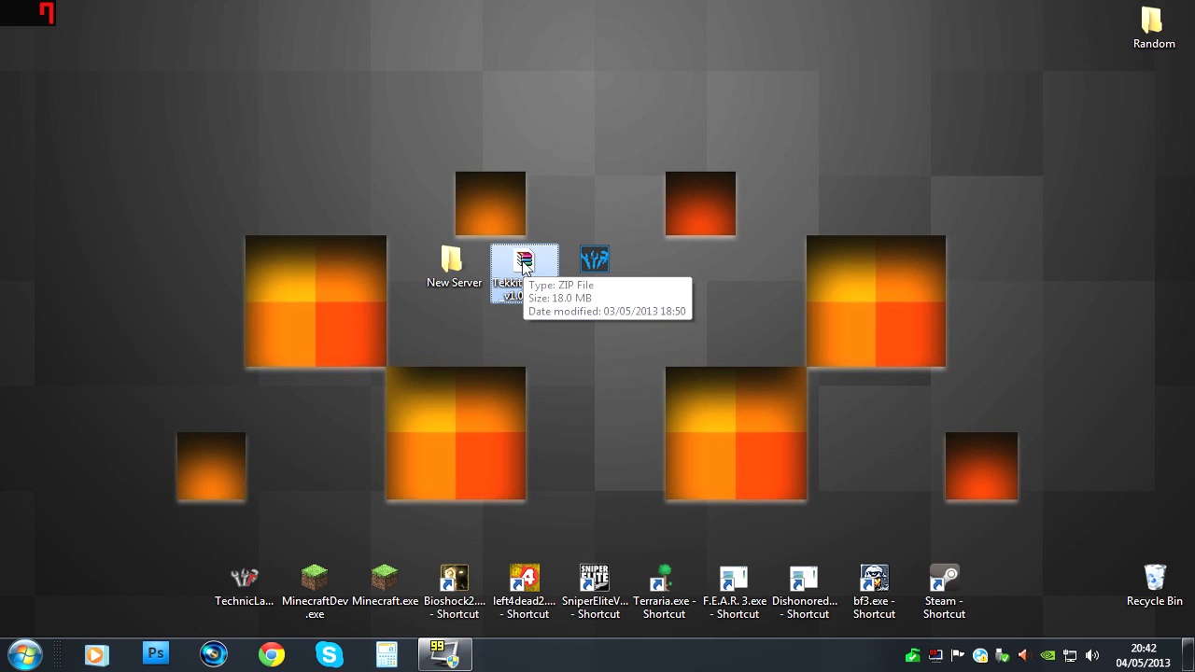
{"action": "right_click", "coordinate": [523, 270]}
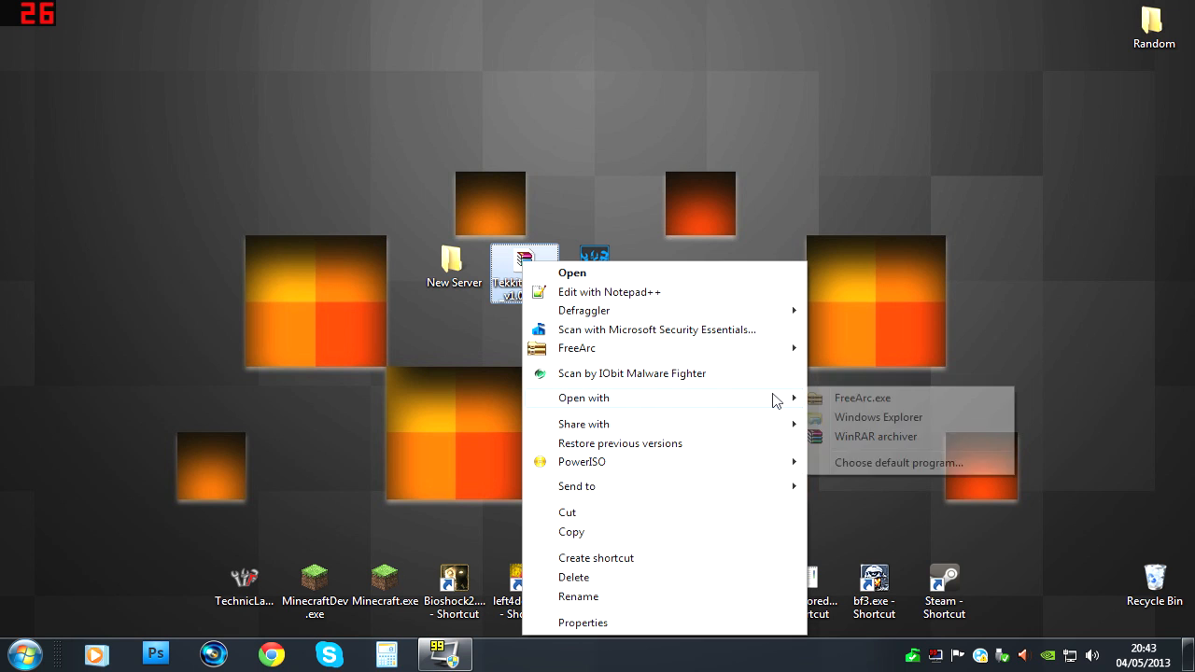
{"action": "mouse_move", "coordinate": [868, 444]}
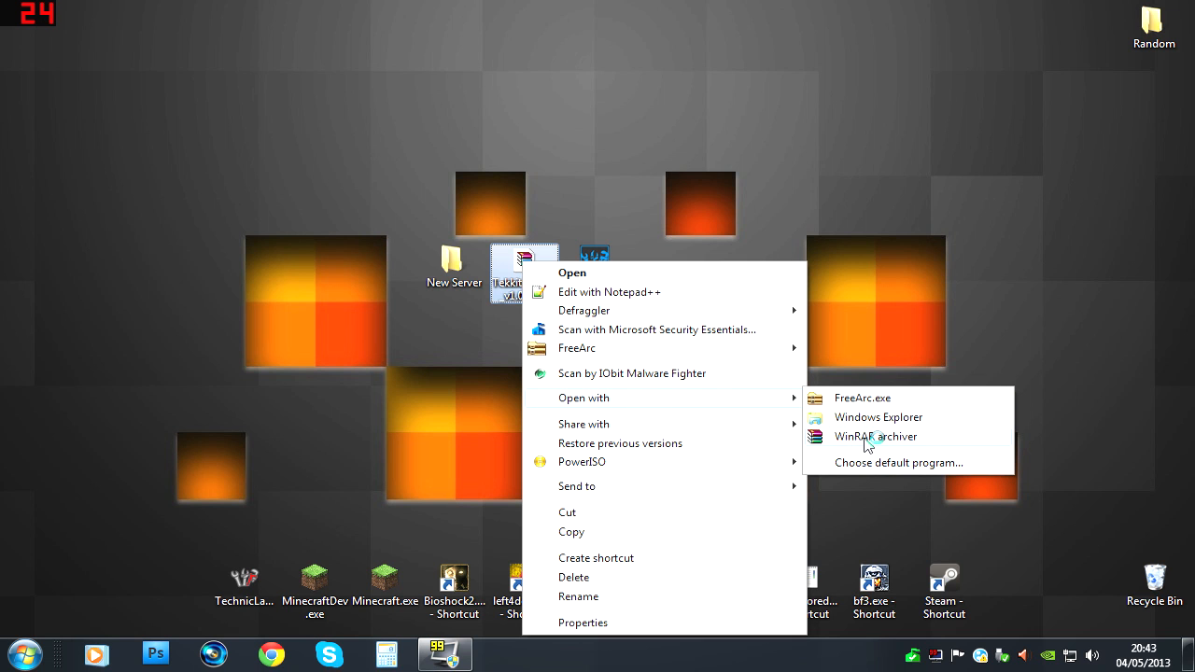
{"action": "left_click", "coordinate": [875, 437]}
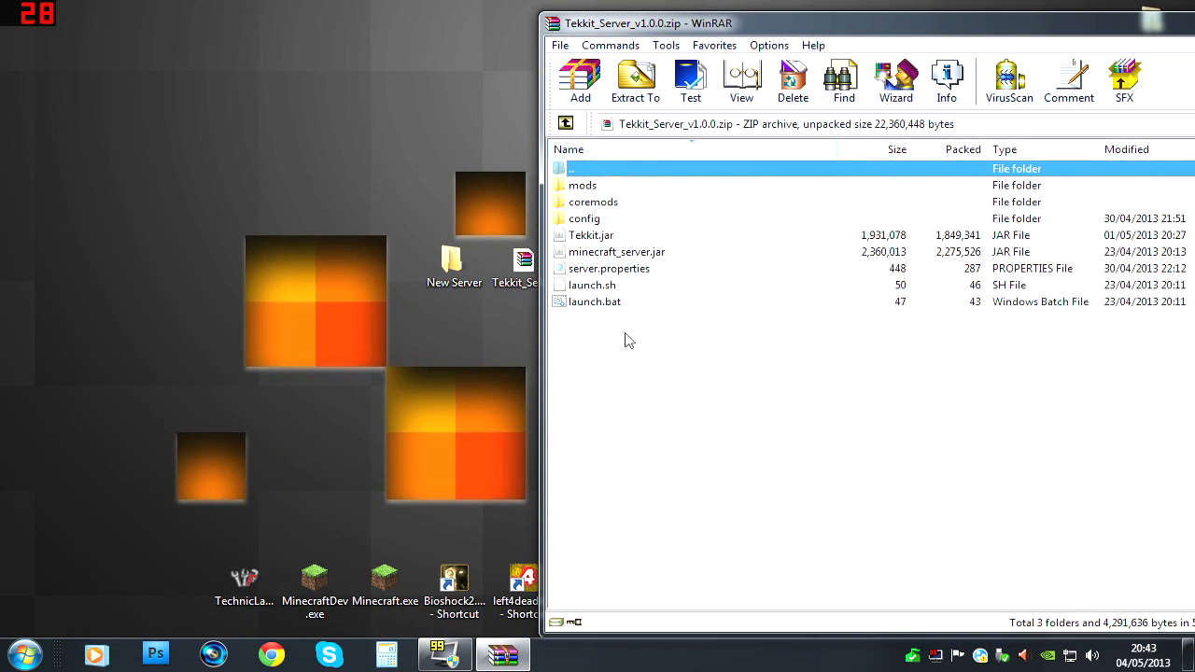
Step: Extract every archive file into New Server, then open that folder
{"action": "key", "text": "ctrl+a"}
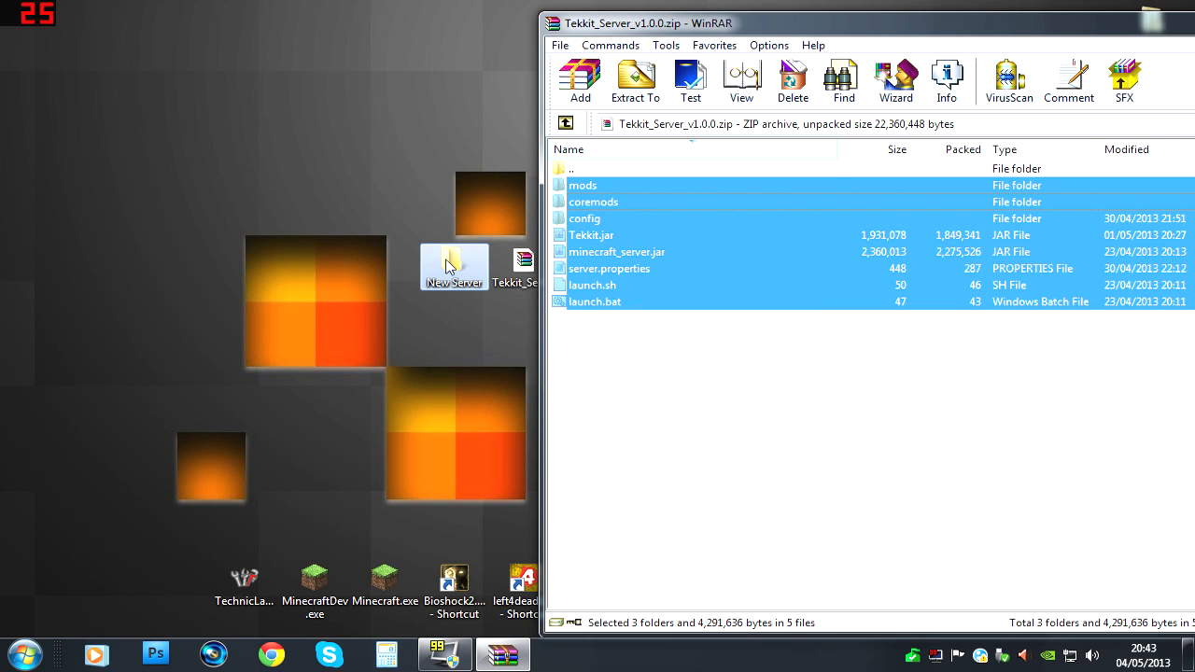
{"action": "left_click", "coordinate": [635, 79]}
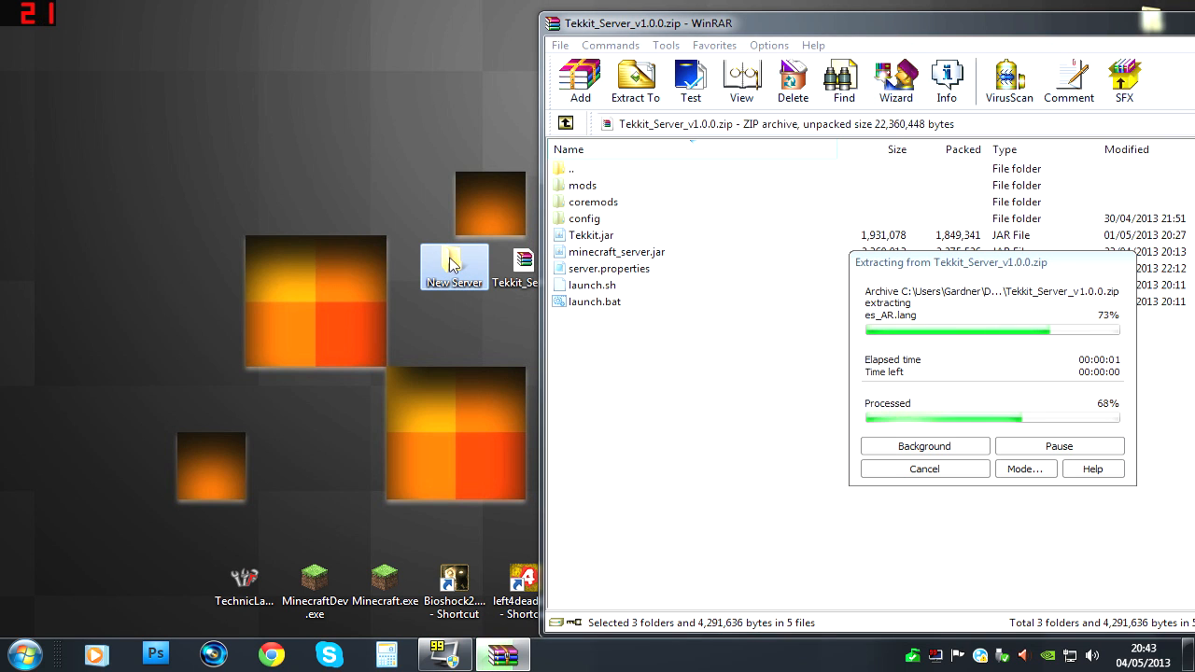
{"action": "double_click", "coordinate": [452, 266]}
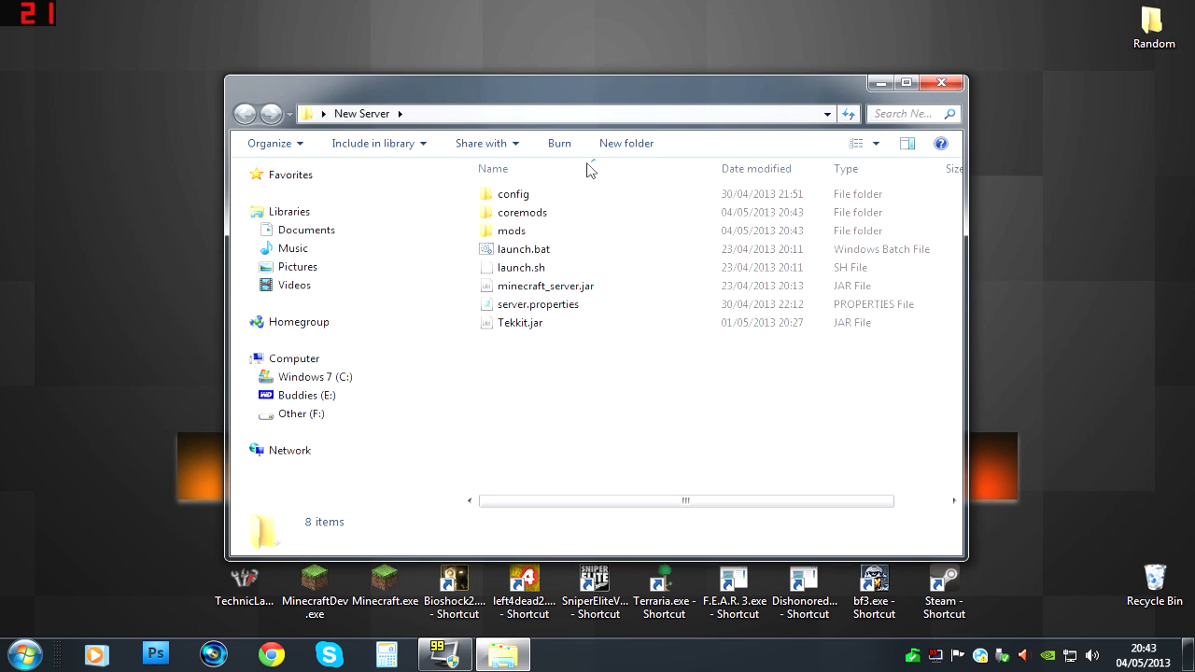
Step: Open server.properties in Notepad and replace the max-players value 20 with 4
{"action": "double_click", "coordinate": [540, 303]}
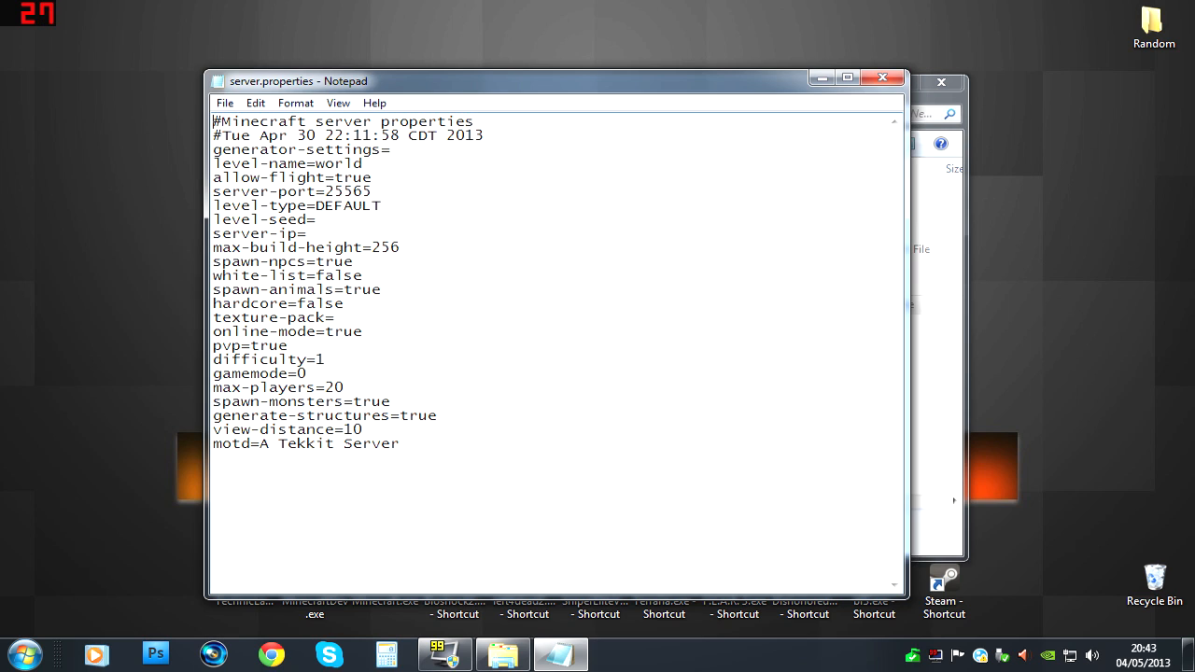
{"action": "double_click", "coordinate": [333, 388]}
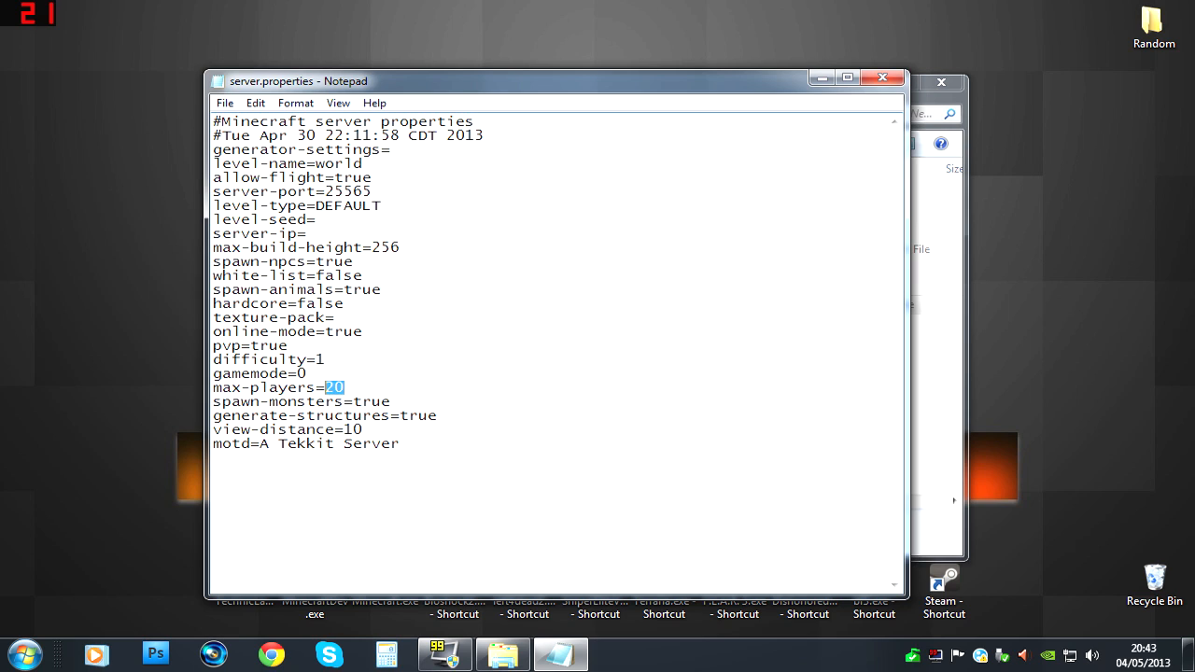
{"action": "type", "text": "4"}
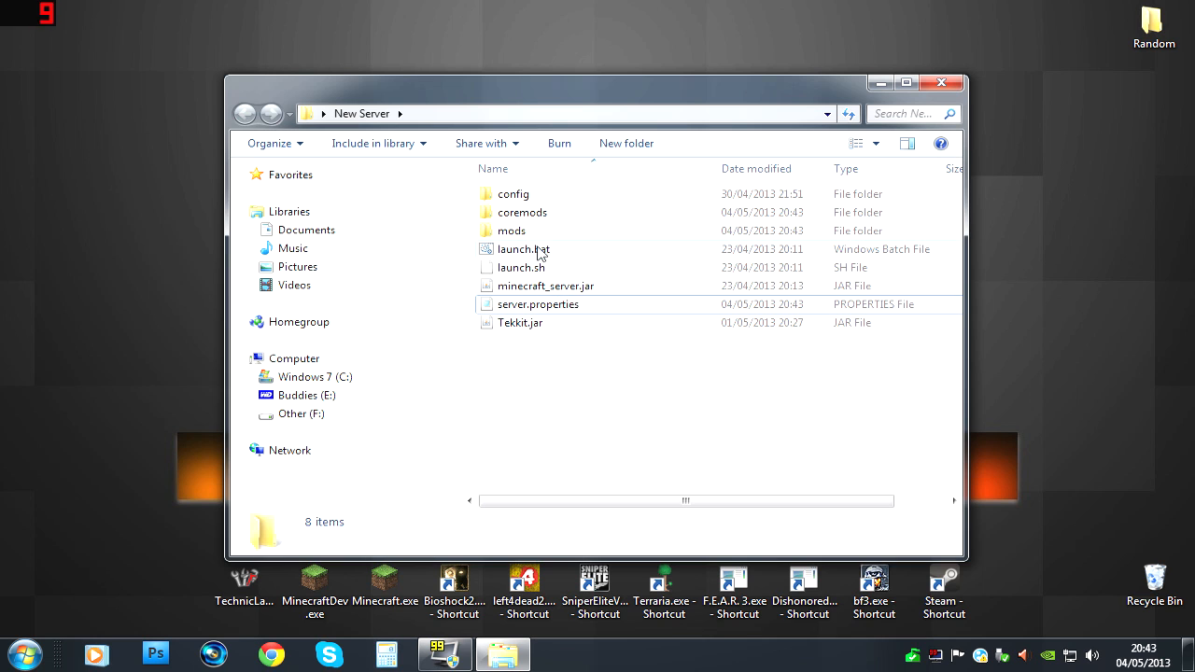
Step: Attempt to edit launch.bat, then bring its context menu back up
{"action": "right_click", "coordinate": [523, 249]}
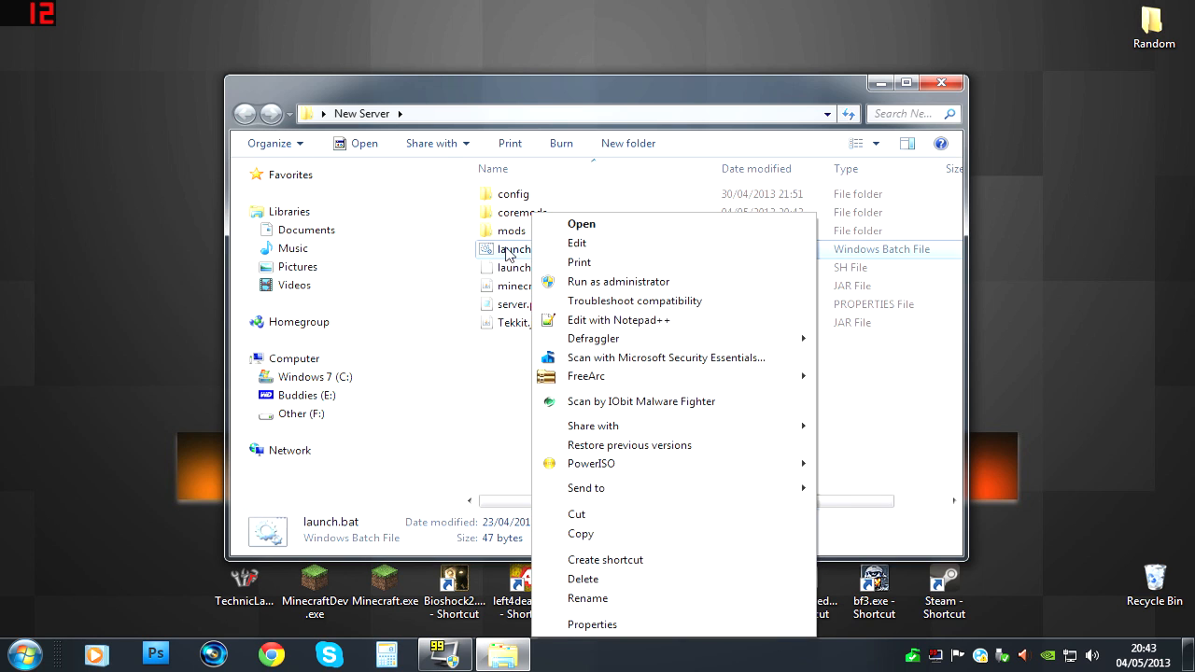
{"action": "left_click", "coordinate": [587, 599]}
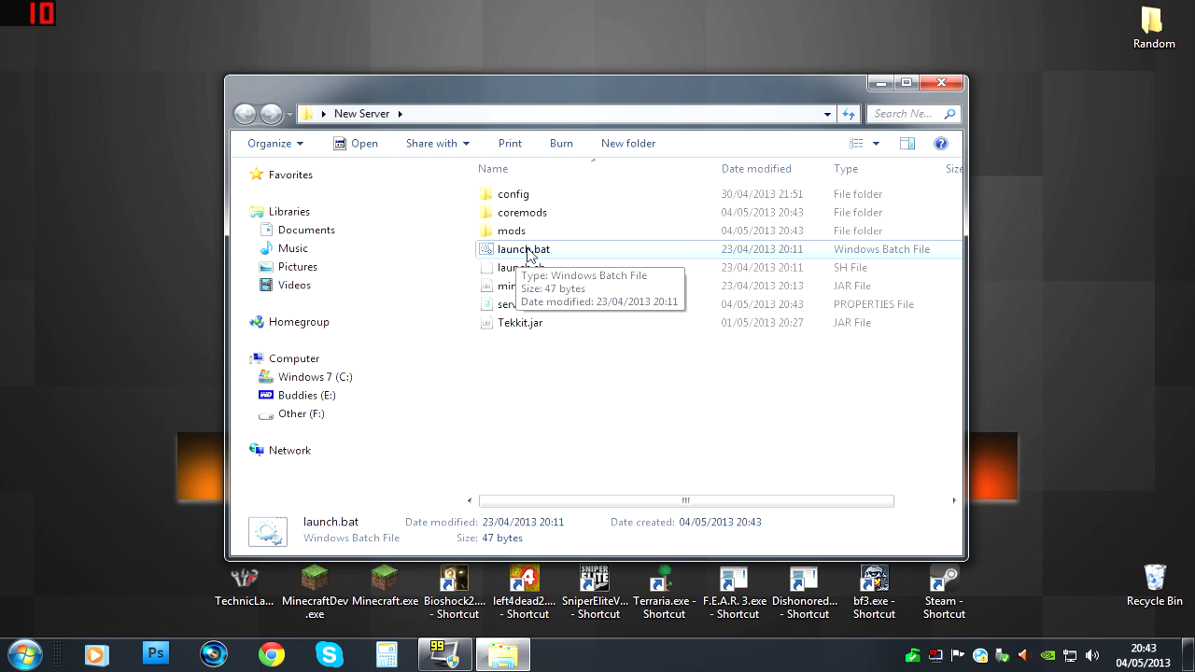
{"action": "mouse_move", "coordinate": [551, 257]}
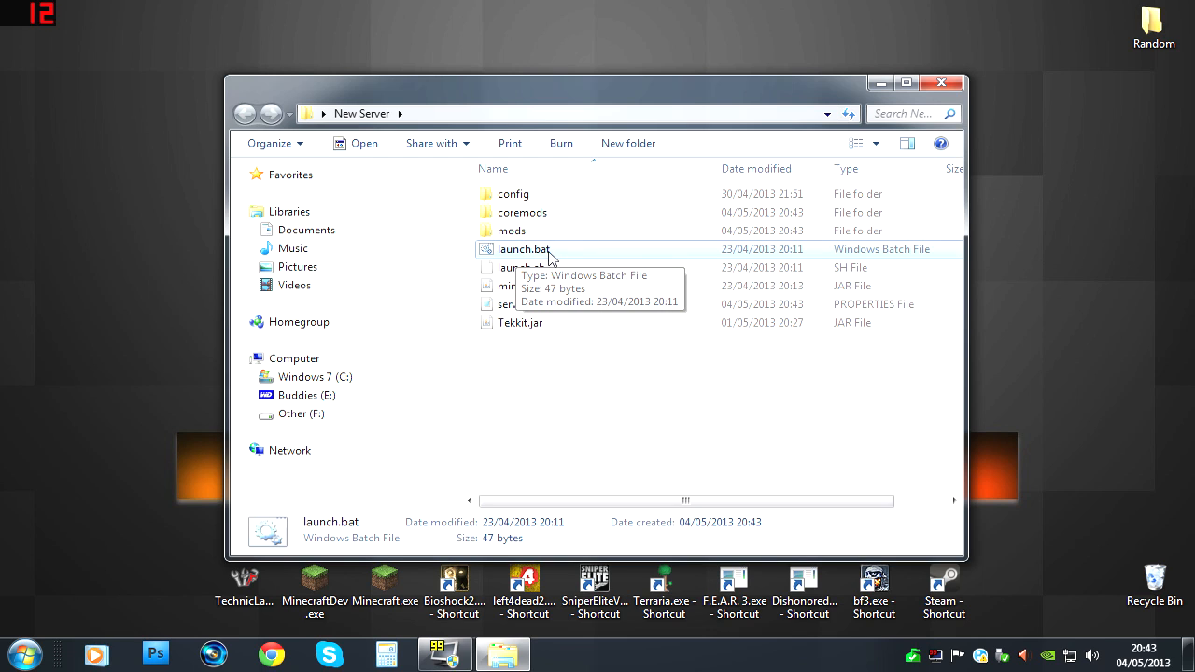
{"action": "mouse_move", "coordinate": [563, 252]}
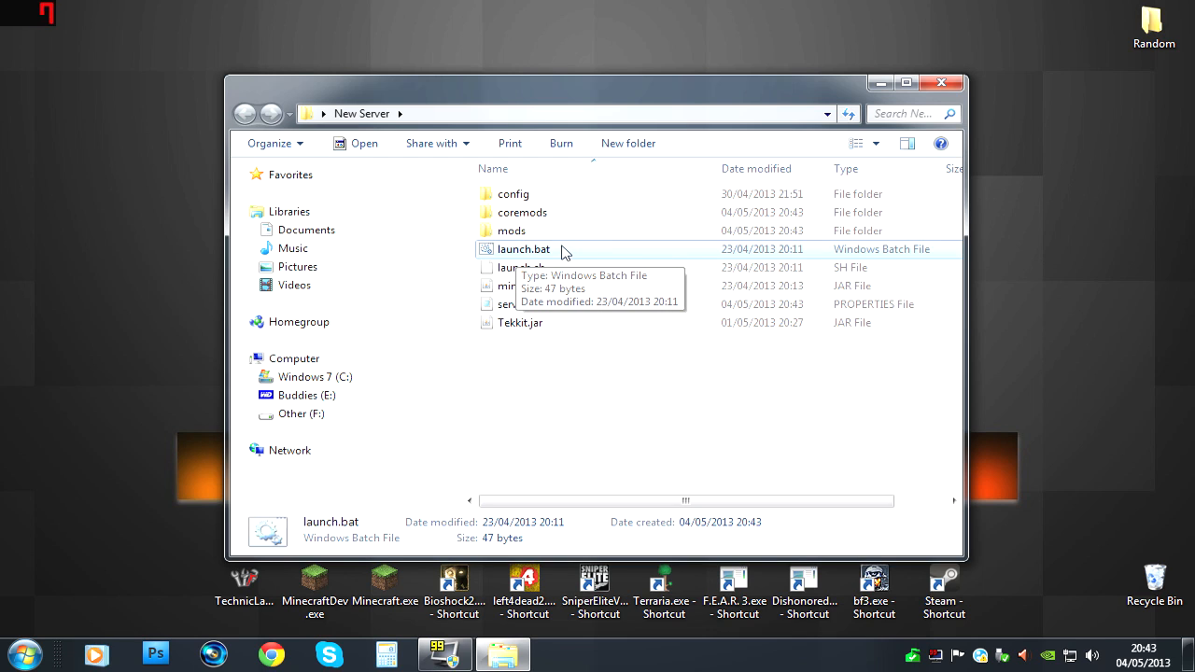
{"action": "mouse_move", "coordinate": [529, 258]}
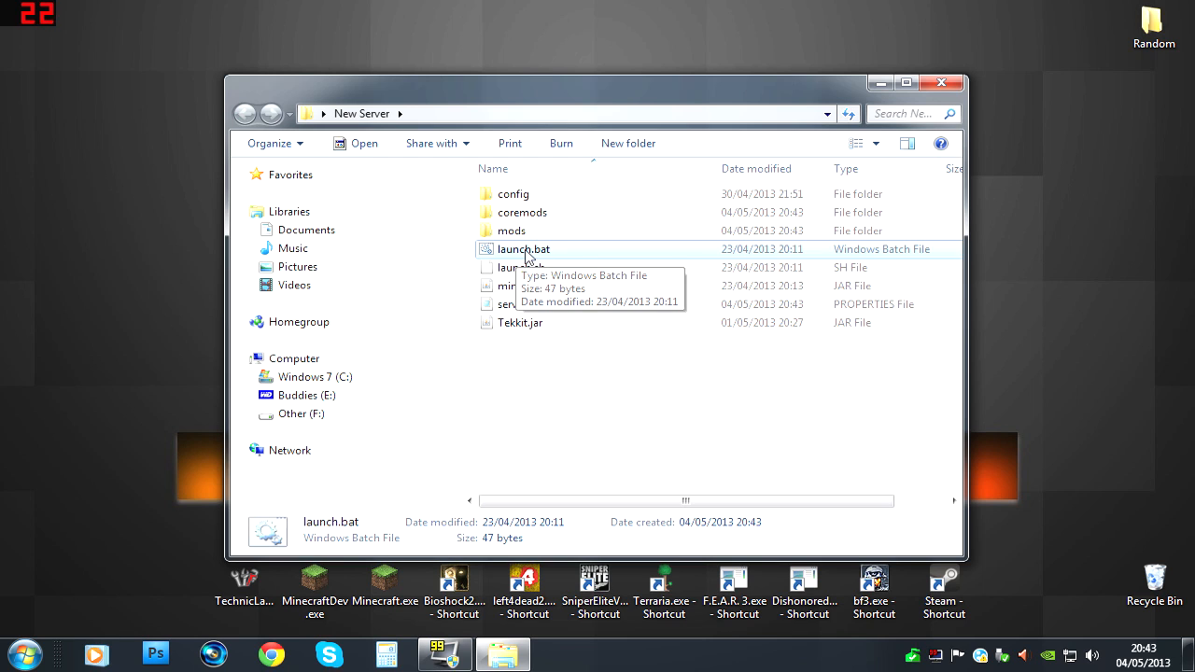
{"action": "mouse_move", "coordinate": [550, 244]}
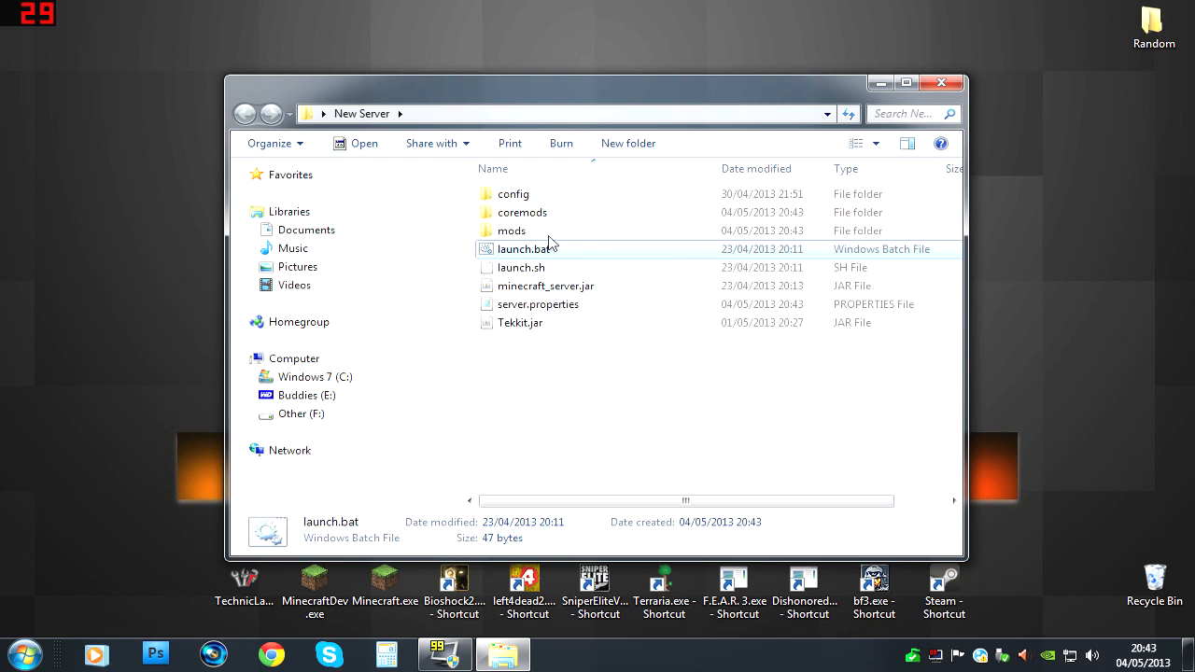
{"action": "right_click", "coordinate": [525, 248]}
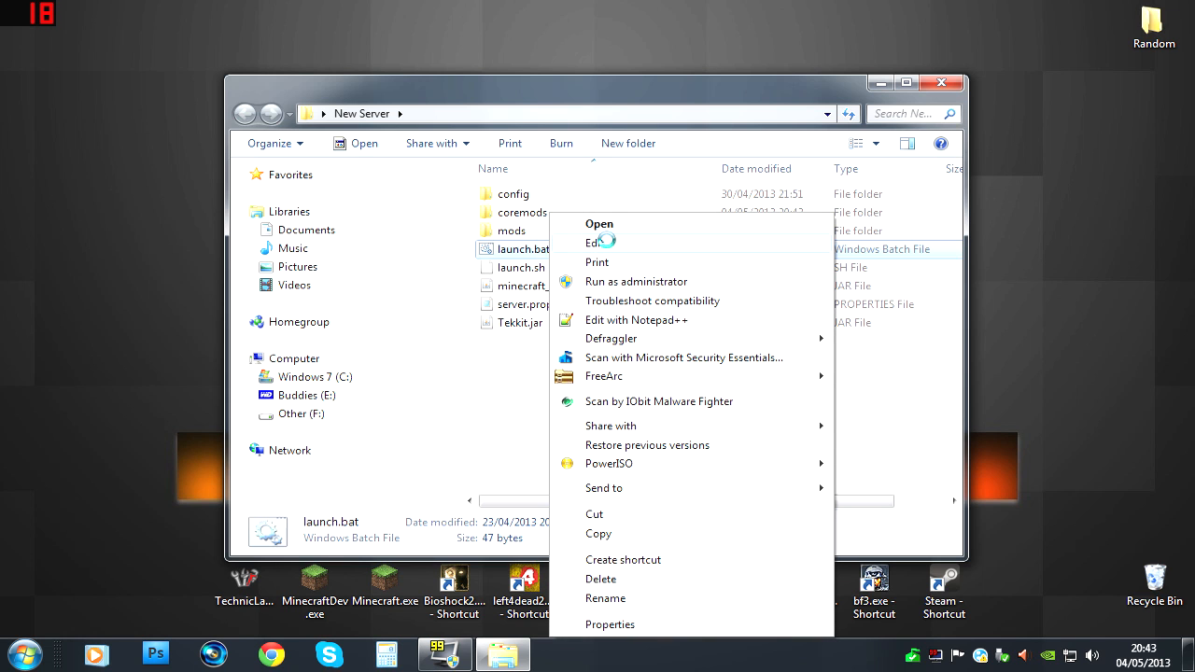
{"action": "left_click", "coordinate": [595, 242]}
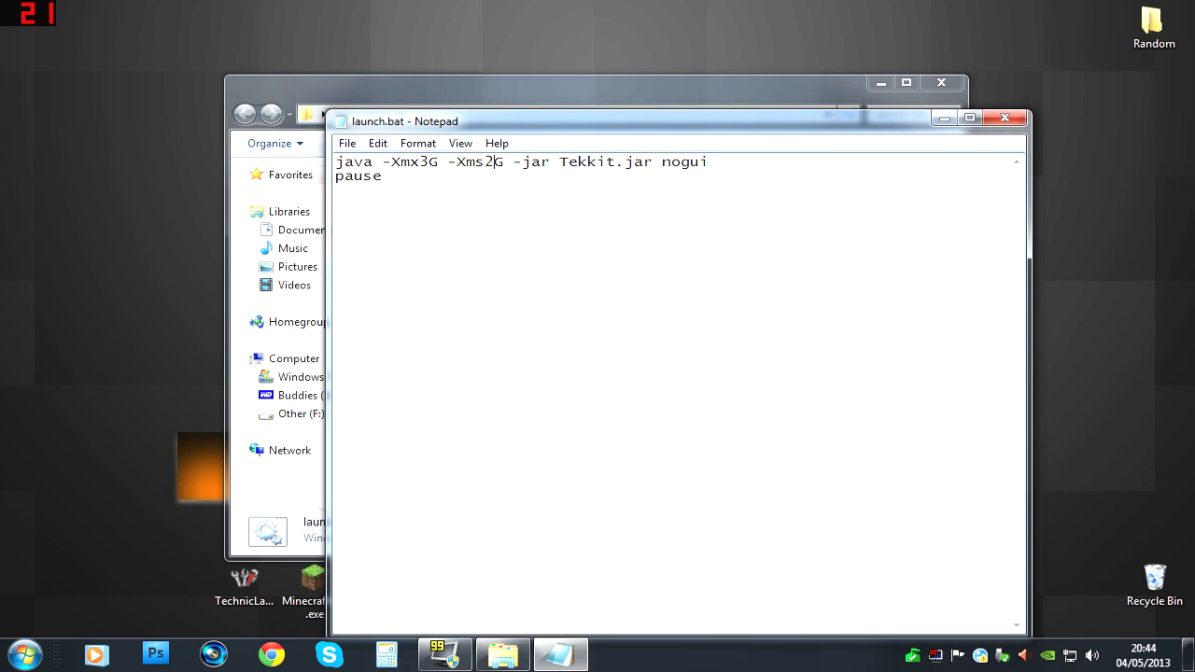
{"action": "double_click", "coordinate": [422, 161]}
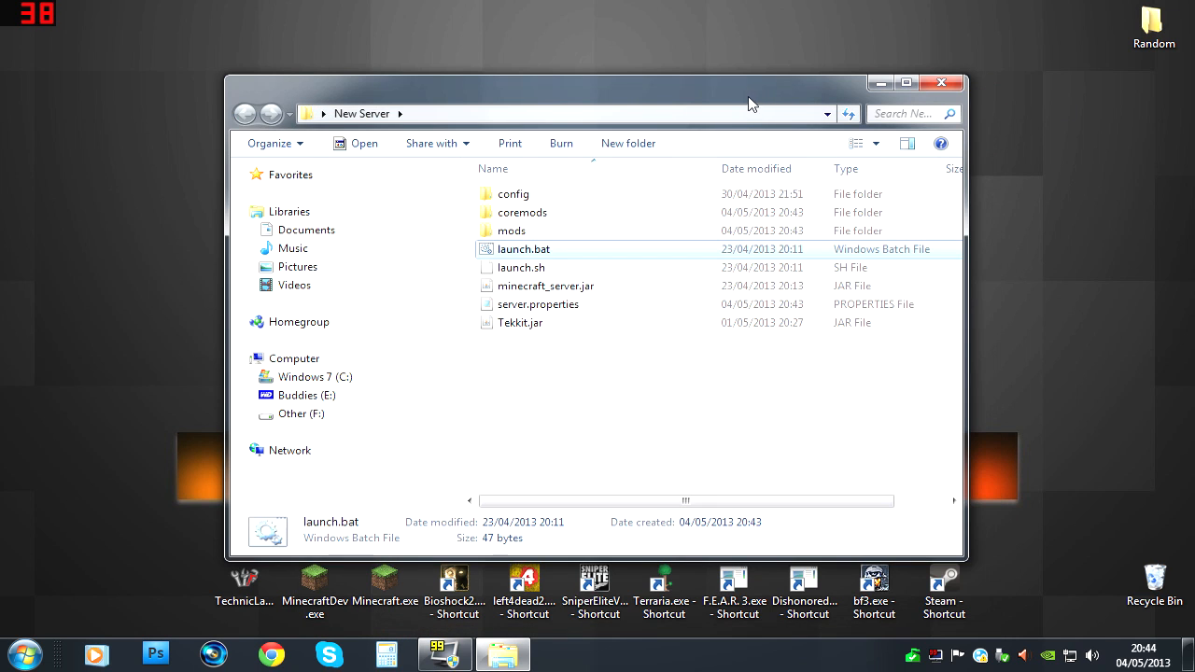
Step: Run launch.bat to start the server and inspect new files like banned-ips.txt
{"action": "double_click", "coordinate": [524, 250]}
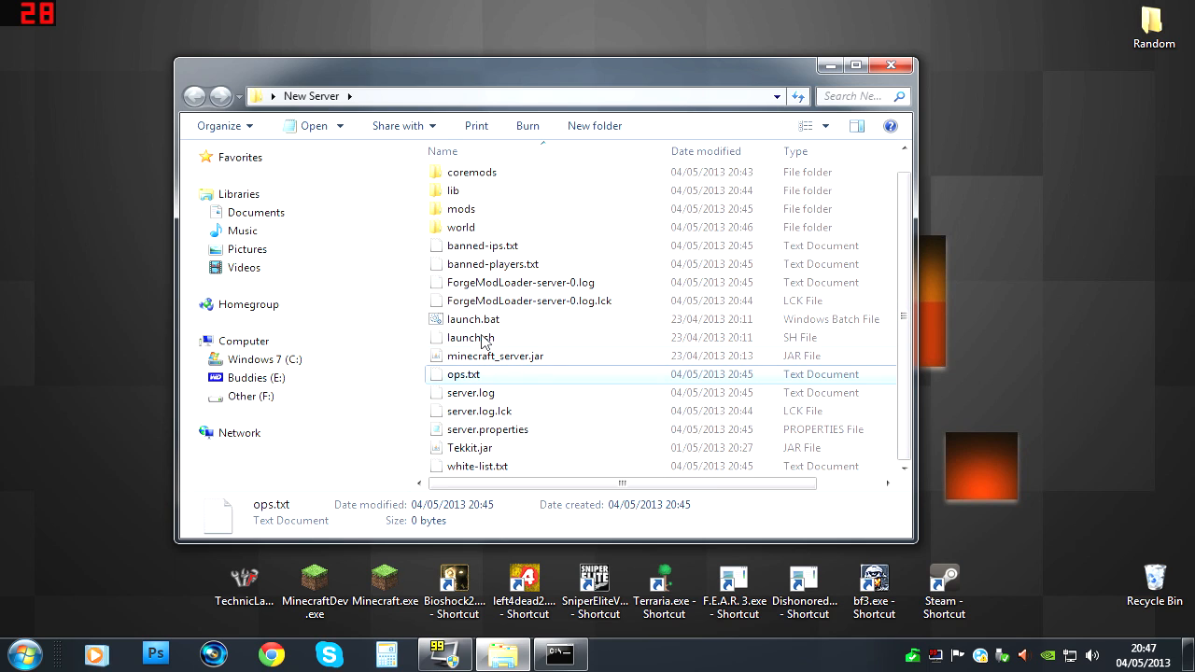
{"action": "left_click", "coordinate": [483, 246]}
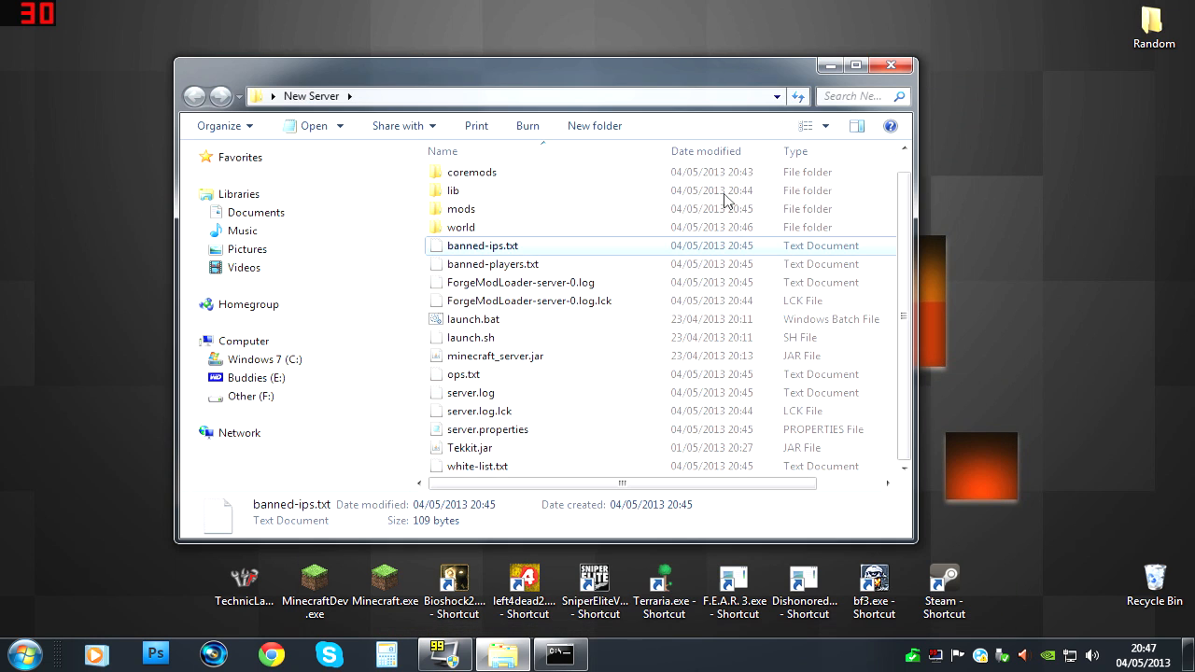
{"action": "double_click", "coordinate": [463, 374]}
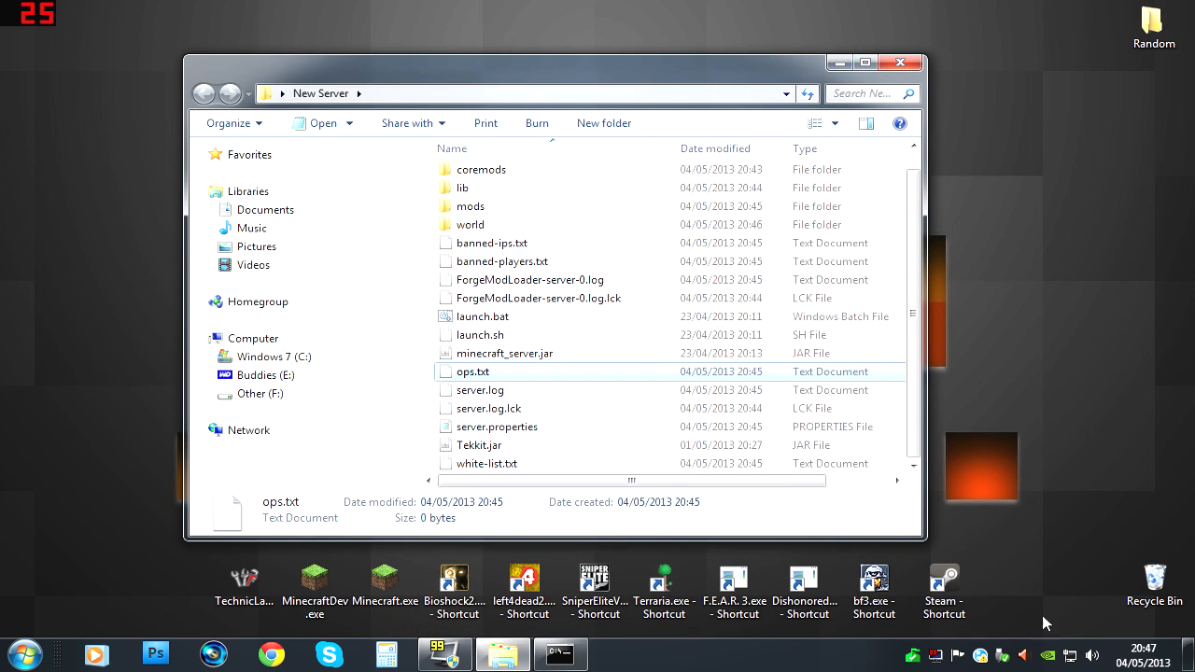
Step: Bring up Hamachi from the tray and reposition its window to view the address 25.111.217.14
{"action": "left_click", "coordinate": [618, 654]}
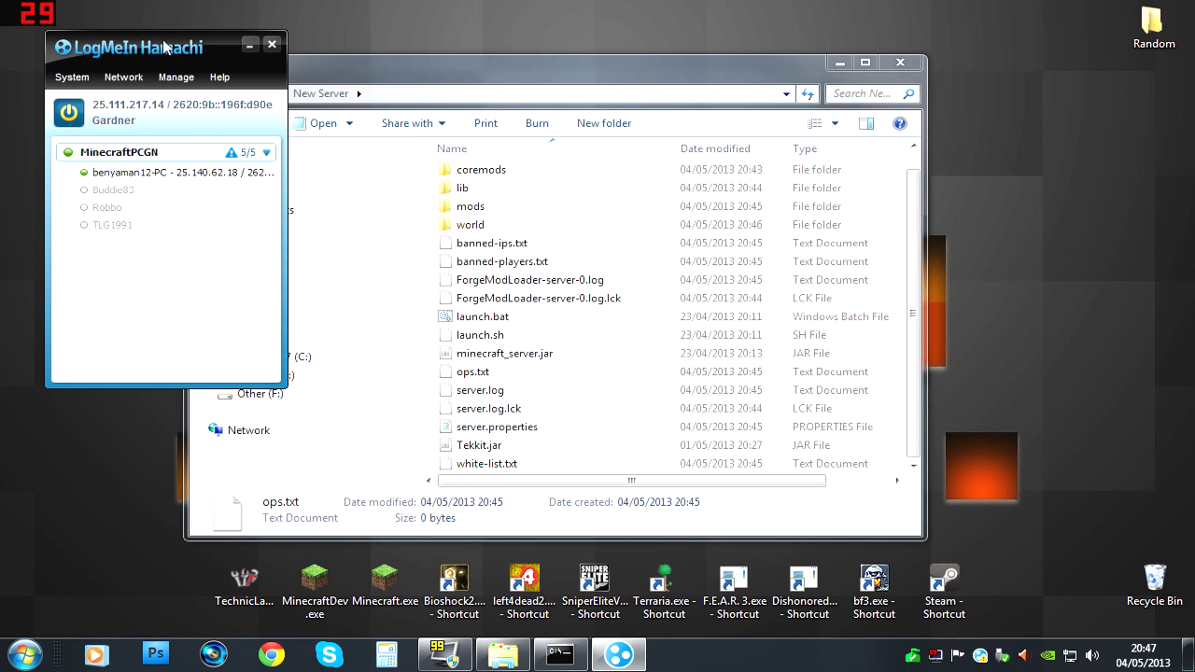
{"action": "left_click_drag", "start_coordinate": [163, 47], "coordinate": [384, 78]}
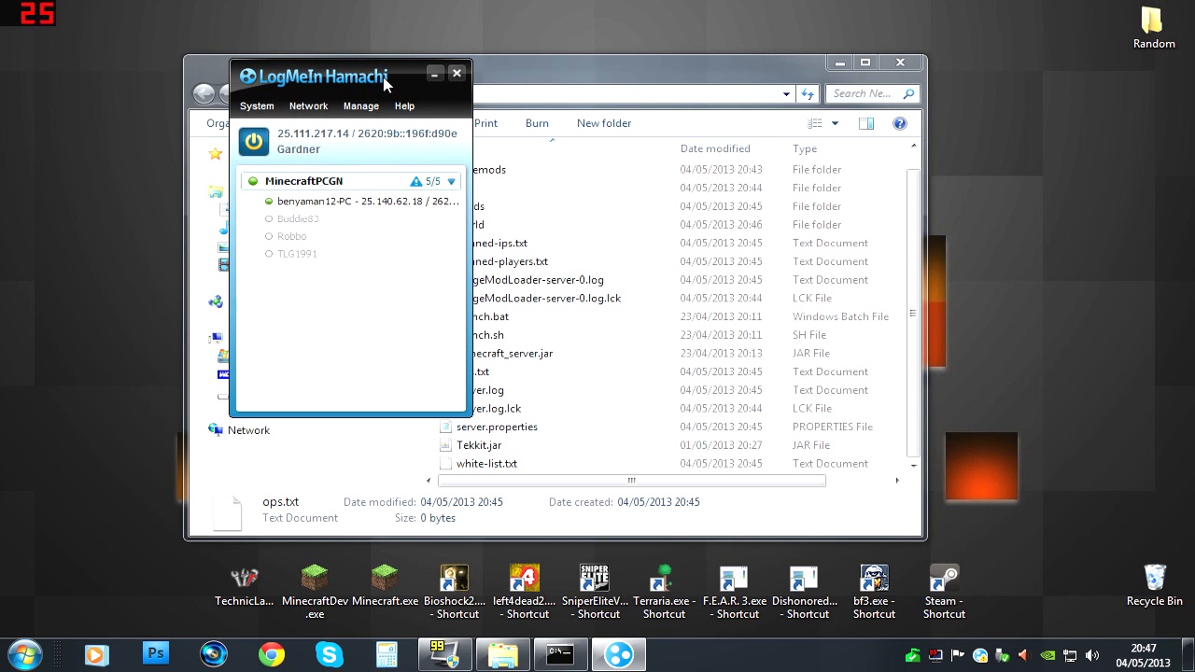
{"action": "left_click_drag", "start_coordinate": [350, 77], "coordinate": [210, 48]}
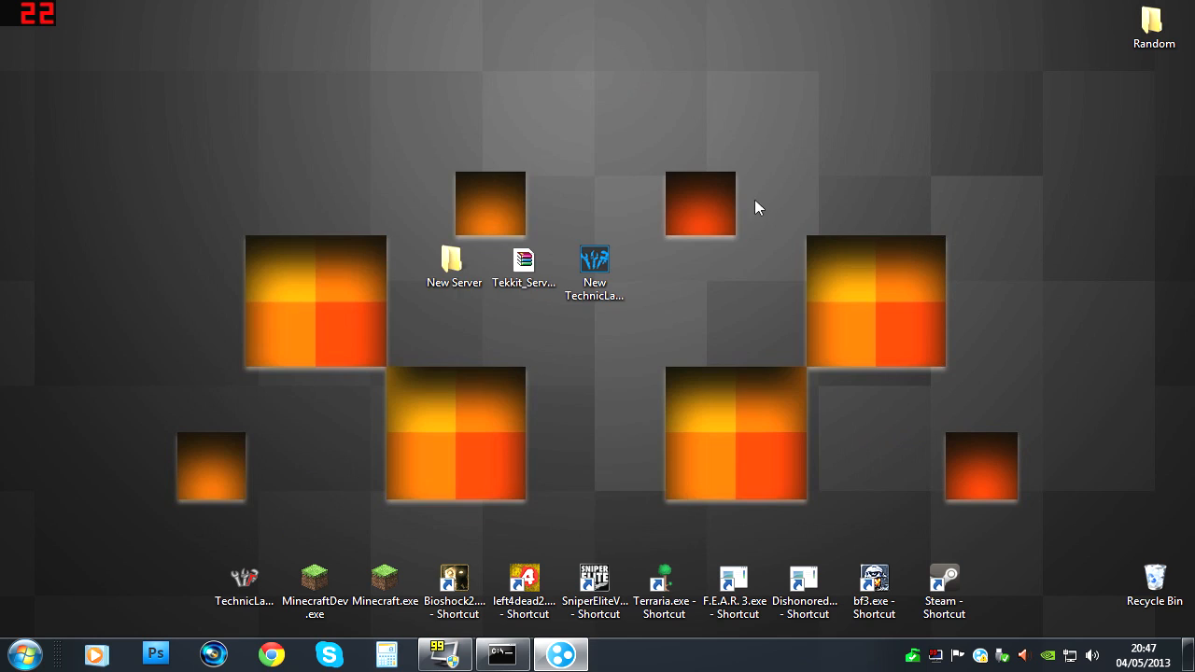
{"action": "mouse_move", "coordinate": [594, 266]}
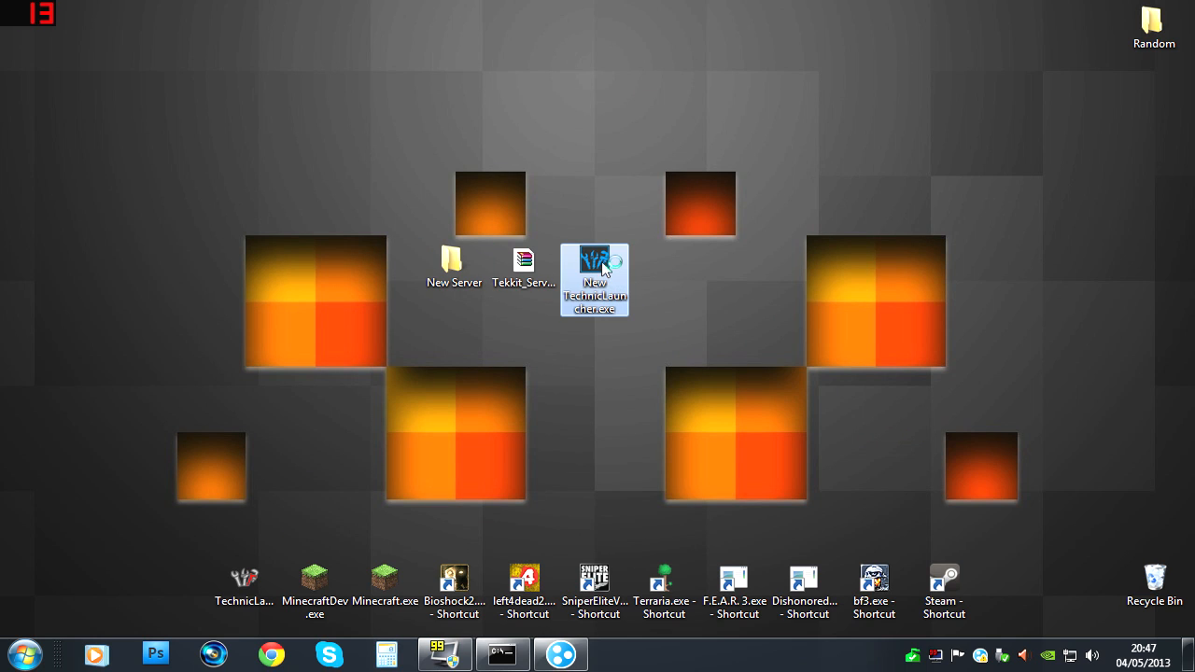
{"action": "mouse_move", "coordinate": [628, 153]}
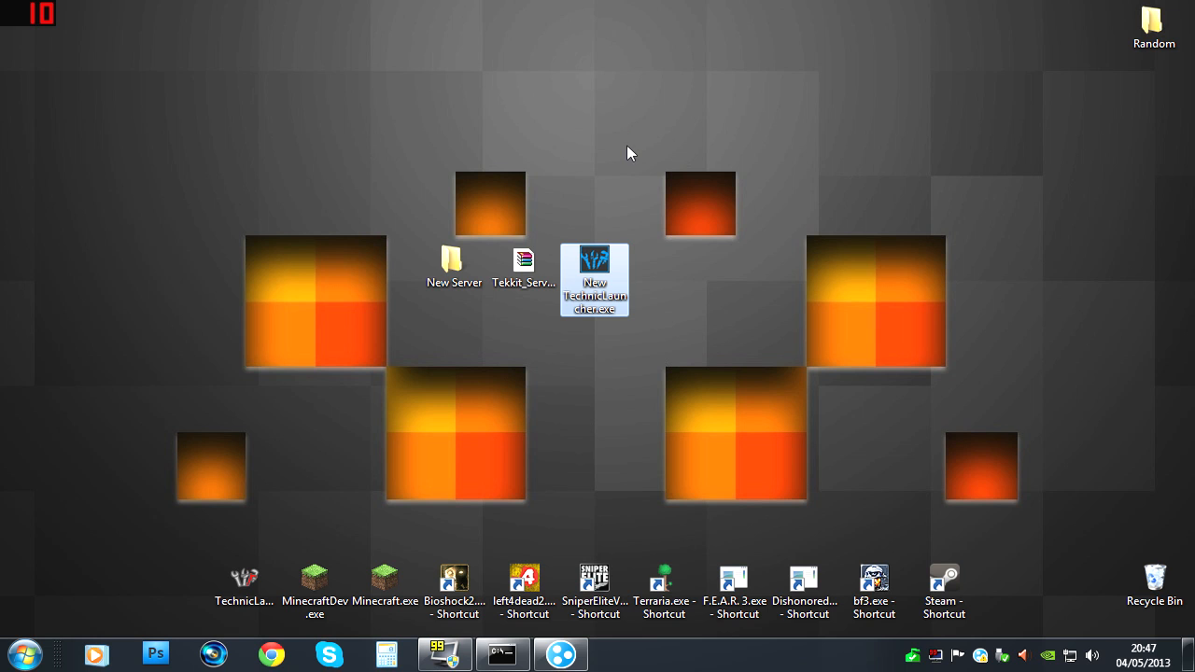
Step: Launch New TechnicLauncher.exe from its desktop icon
{"action": "double_click", "coordinate": [594, 281]}
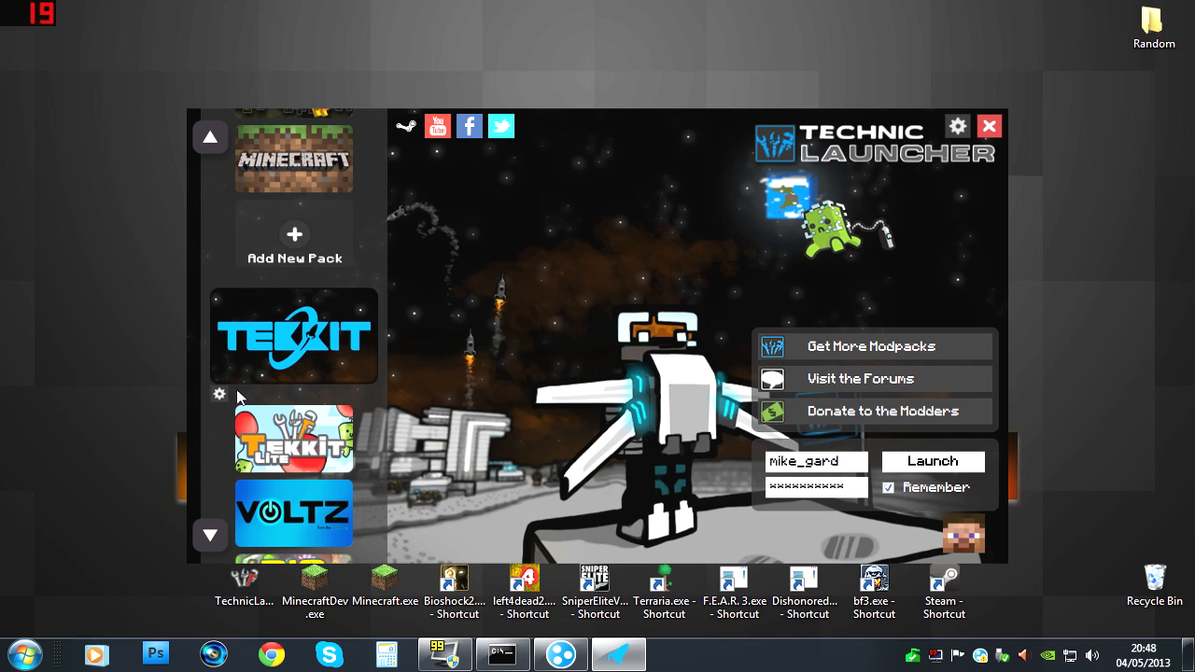
Step: Switch Tekkit's pack options to 'Always use latest builds' and dismiss the dialog
{"action": "left_click", "coordinate": [218, 394]}
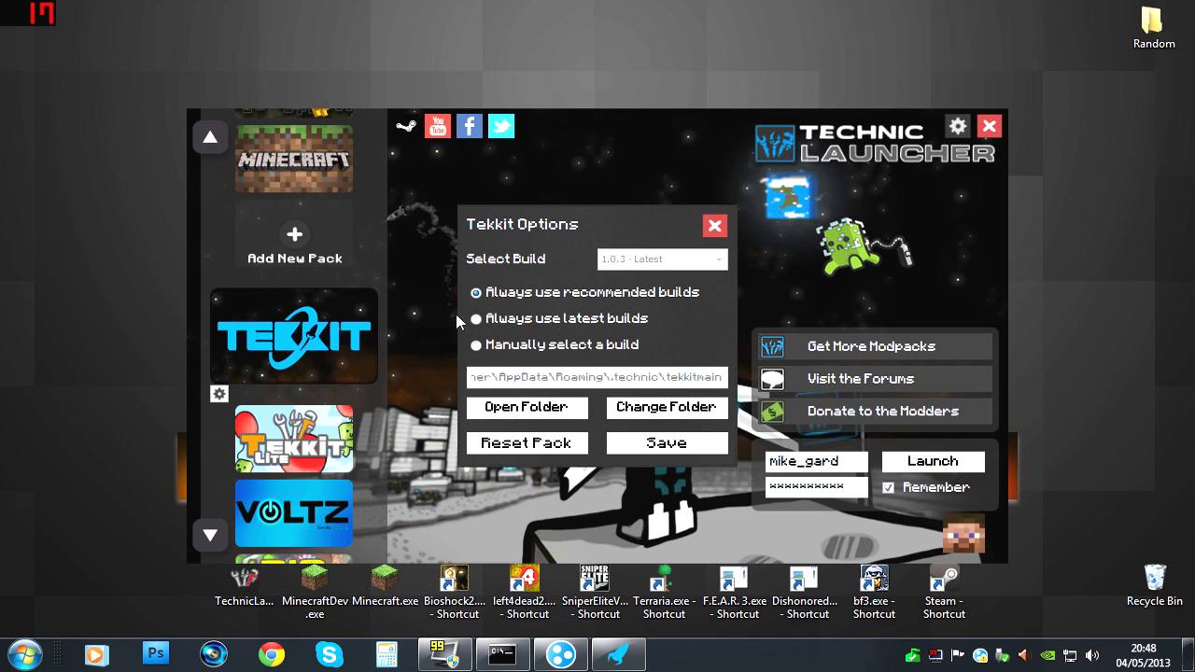
{"action": "mouse_move", "coordinate": [617, 314]}
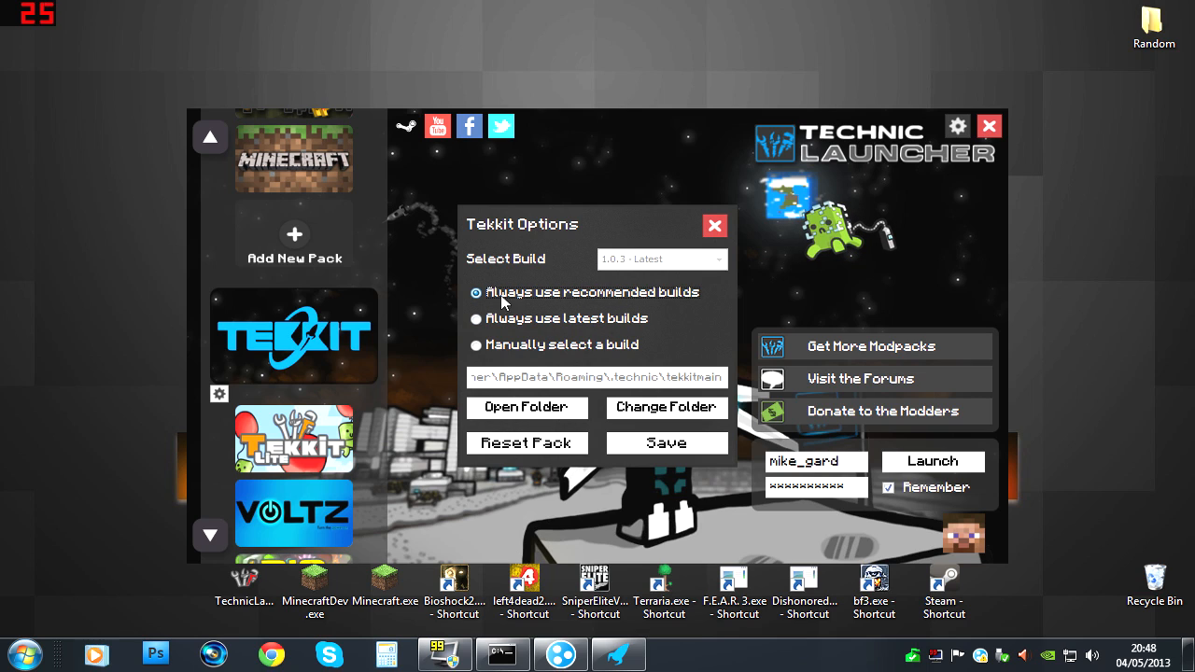
{"action": "left_click", "coordinate": [475, 318]}
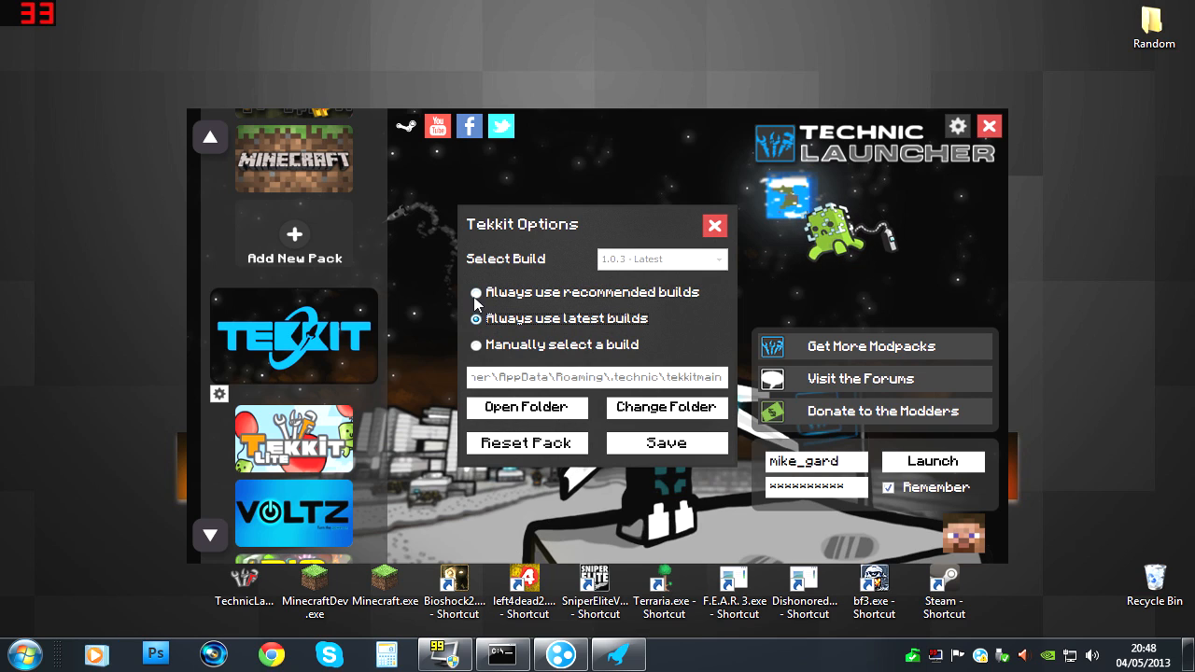
{"action": "left_click", "coordinate": [476, 292]}
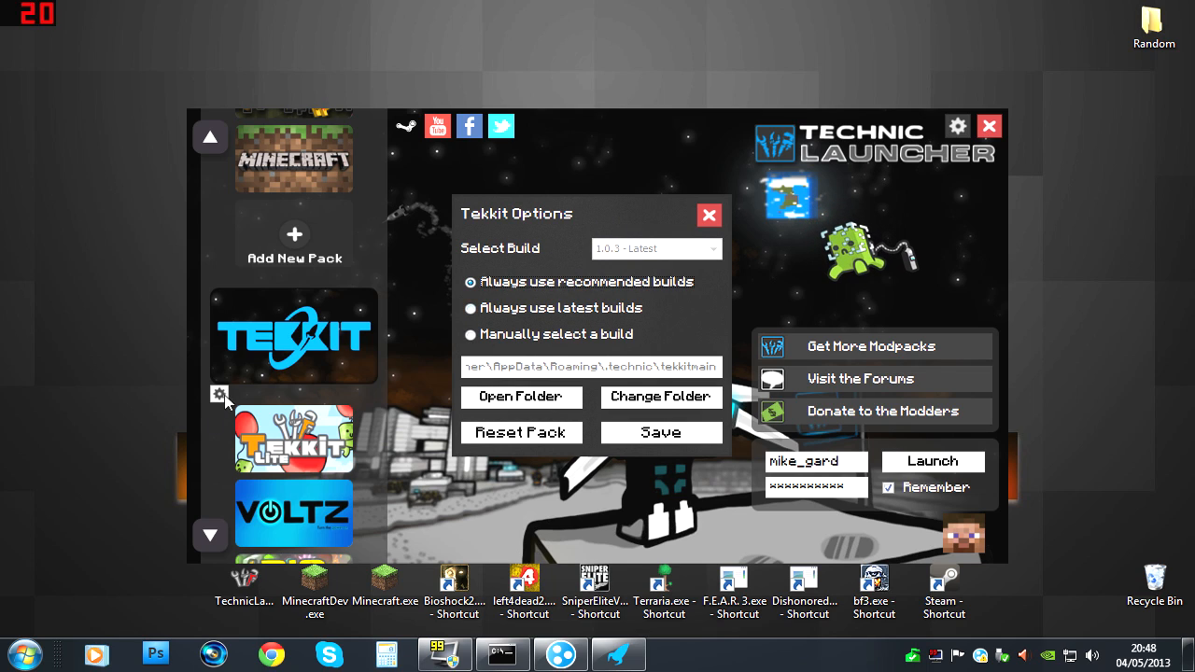
{"action": "left_click", "coordinate": [470, 308]}
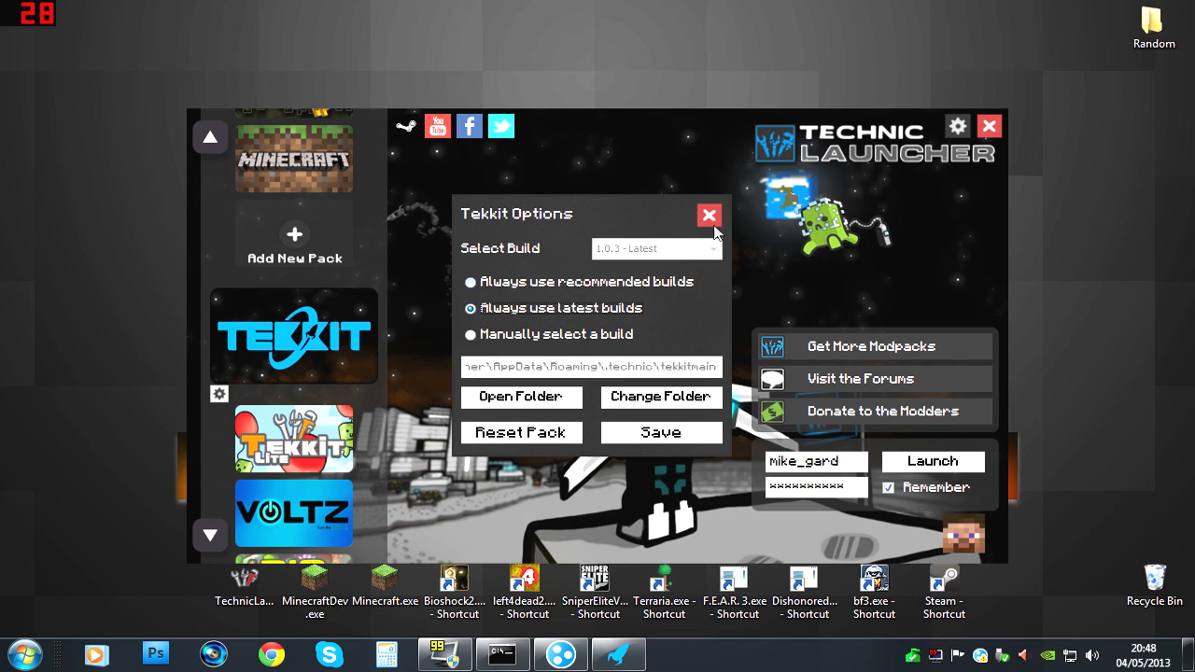
{"action": "left_click", "coordinate": [708, 214]}
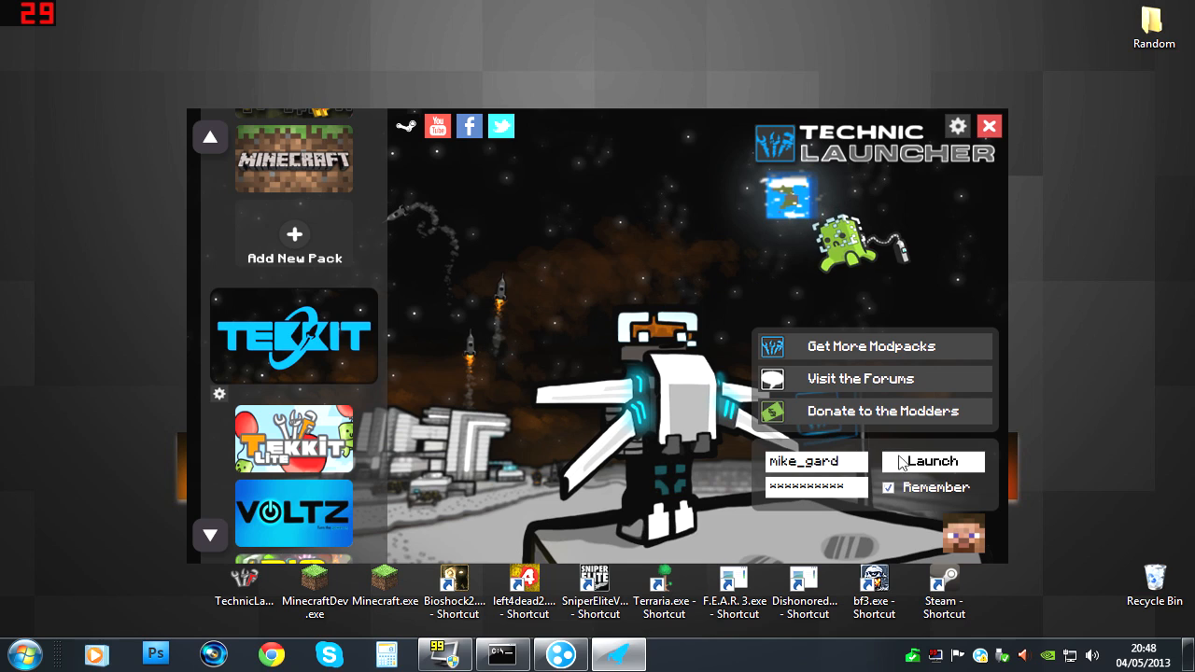
Step: Launch Tekkit and wait for the Minecraft 1.5.1 title screen reporting 66 mods
{"action": "left_click", "coordinate": [932, 461]}
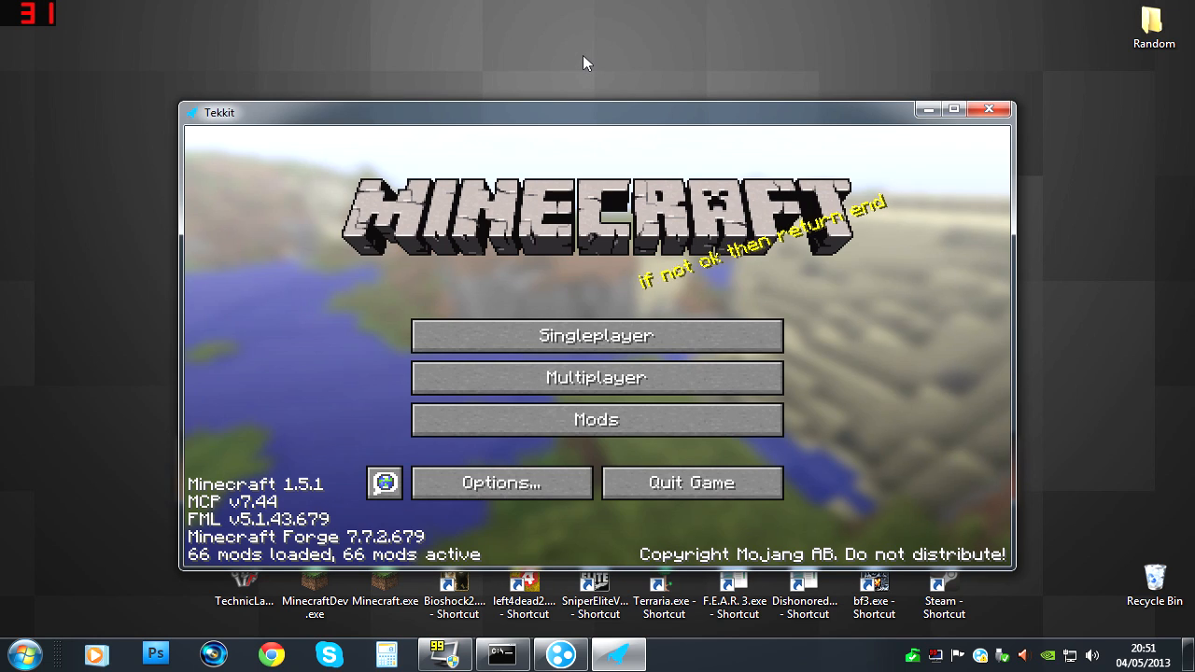
{"action": "mouse_move", "coordinate": [885, 317]}
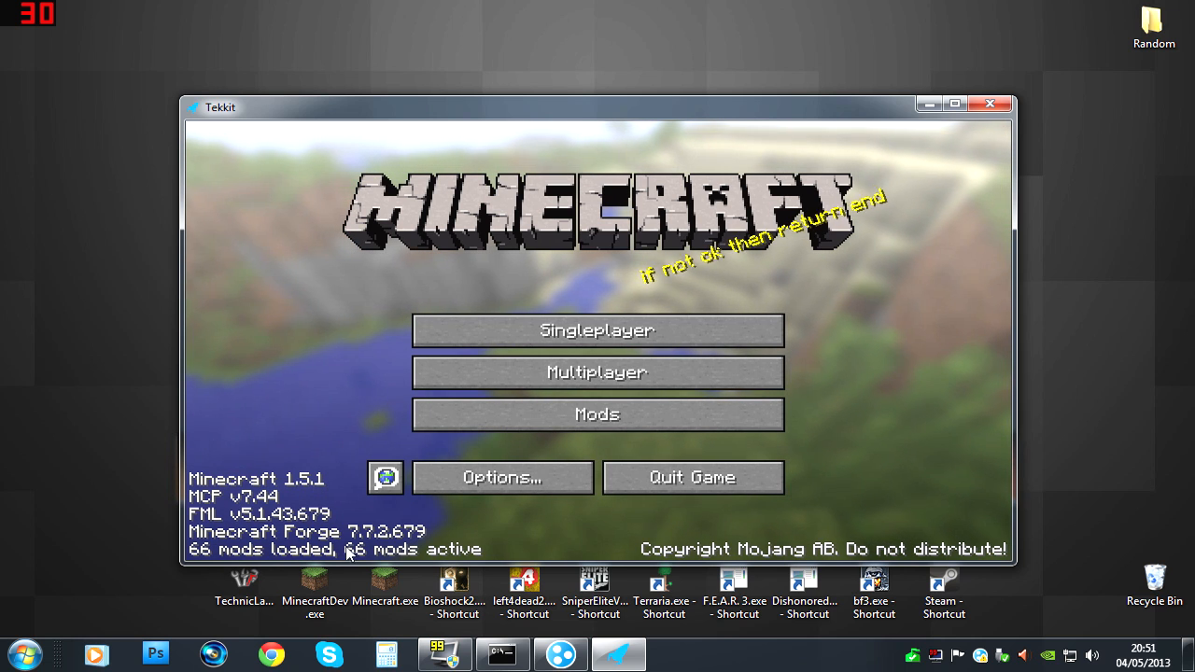
{"action": "mouse_move", "coordinate": [597, 372]}
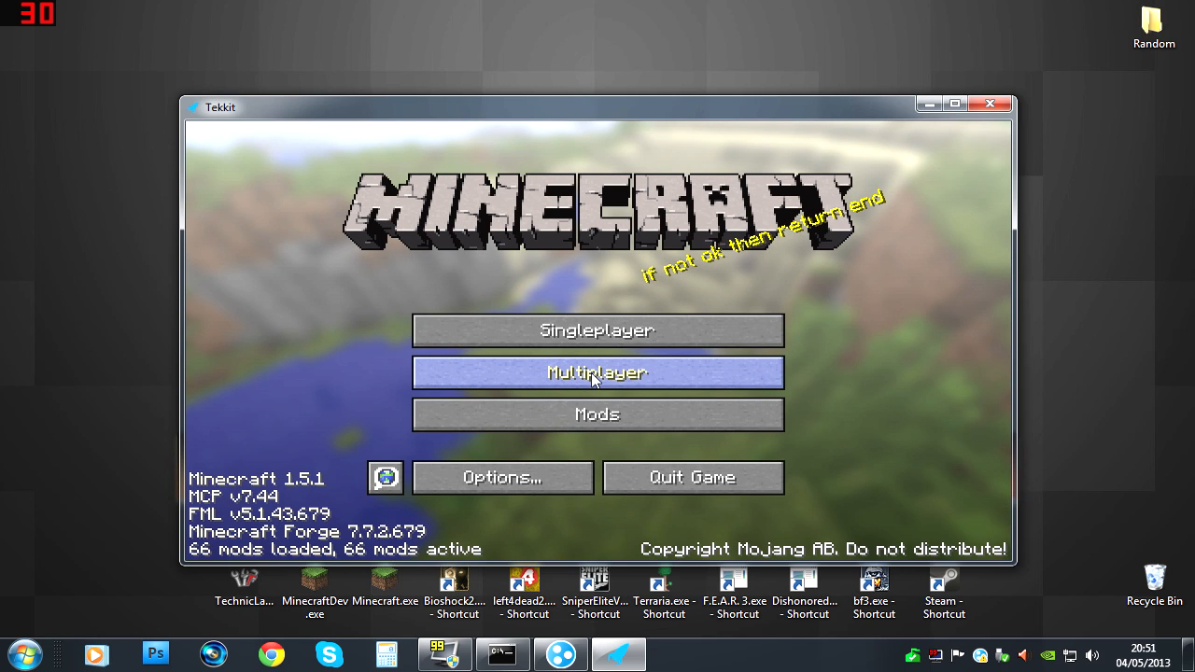
Step: Delete the old Minecraft Server entry from the multiplayer list and move the window right
{"action": "left_click", "coordinate": [597, 373]}
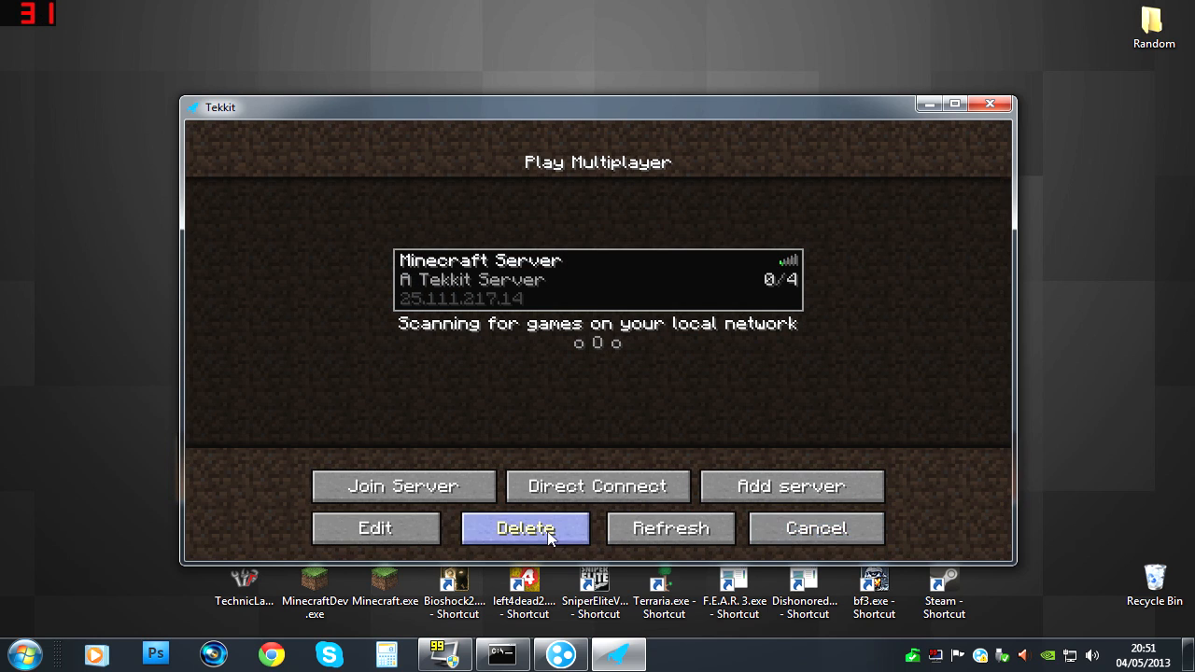
{"action": "left_click", "coordinate": [524, 529]}
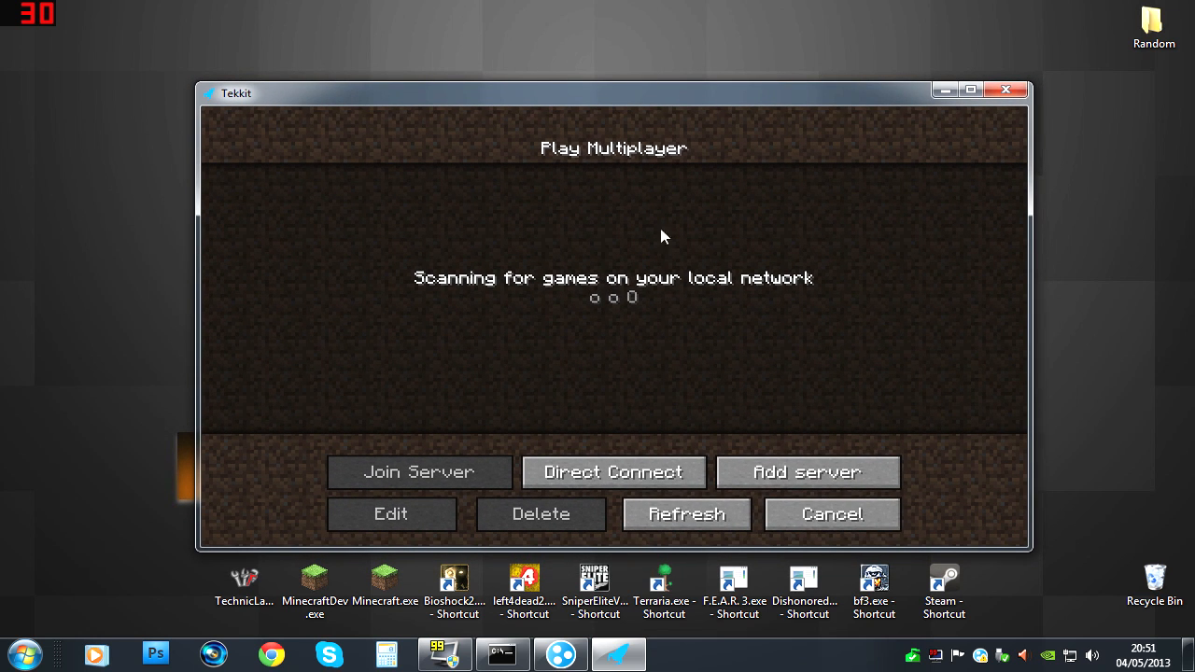
{"action": "left_click_drag", "start_coordinate": [613, 92], "coordinate": [674, 86]}
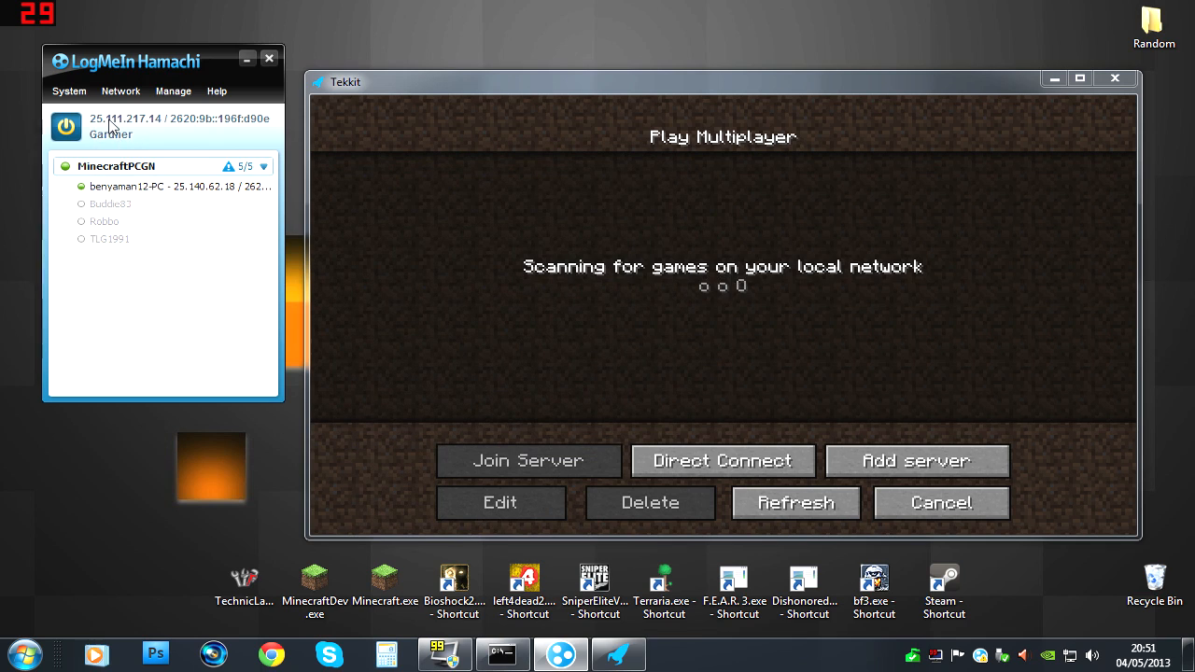
Step: Copy the Hamachi IPv4 address and add a server entry at 25.111.217.14
{"action": "right_click", "coordinate": [125, 125]}
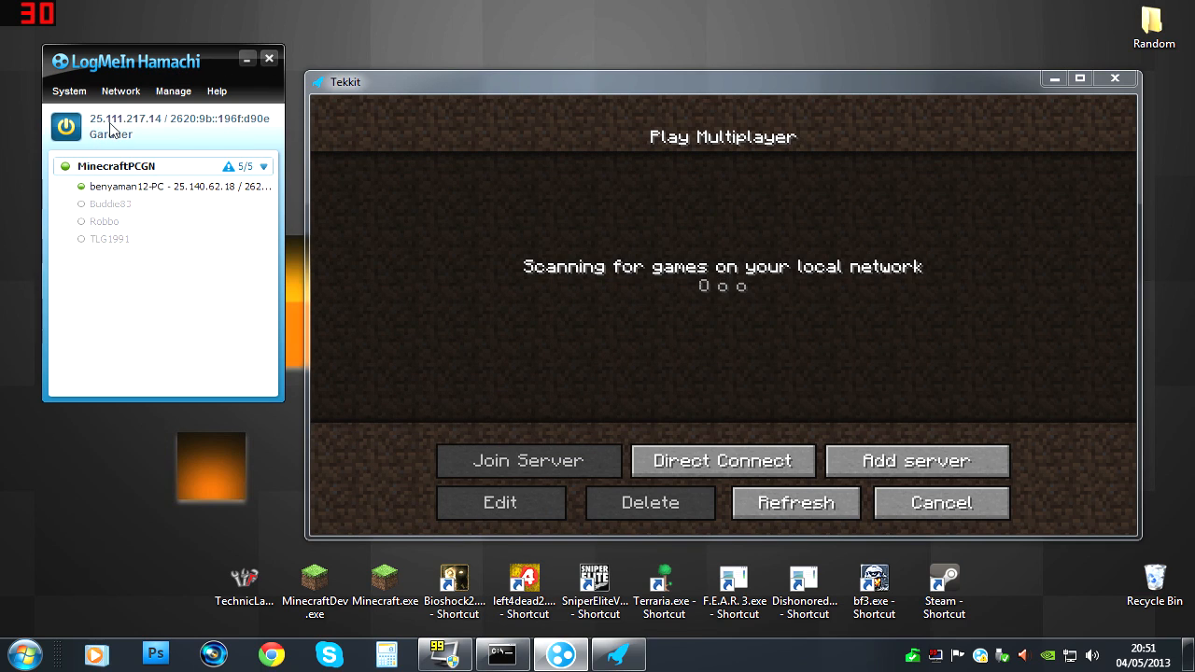
{"action": "mouse_move", "coordinate": [152, 129]}
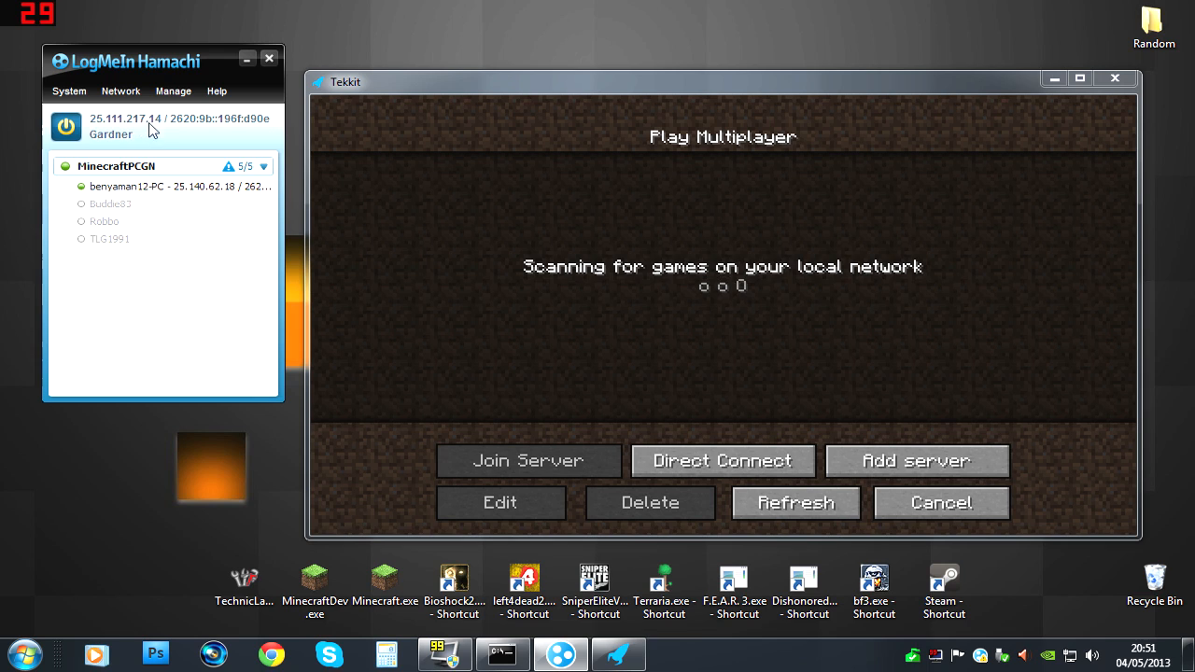
{"action": "right_click", "coordinate": [149, 126]}
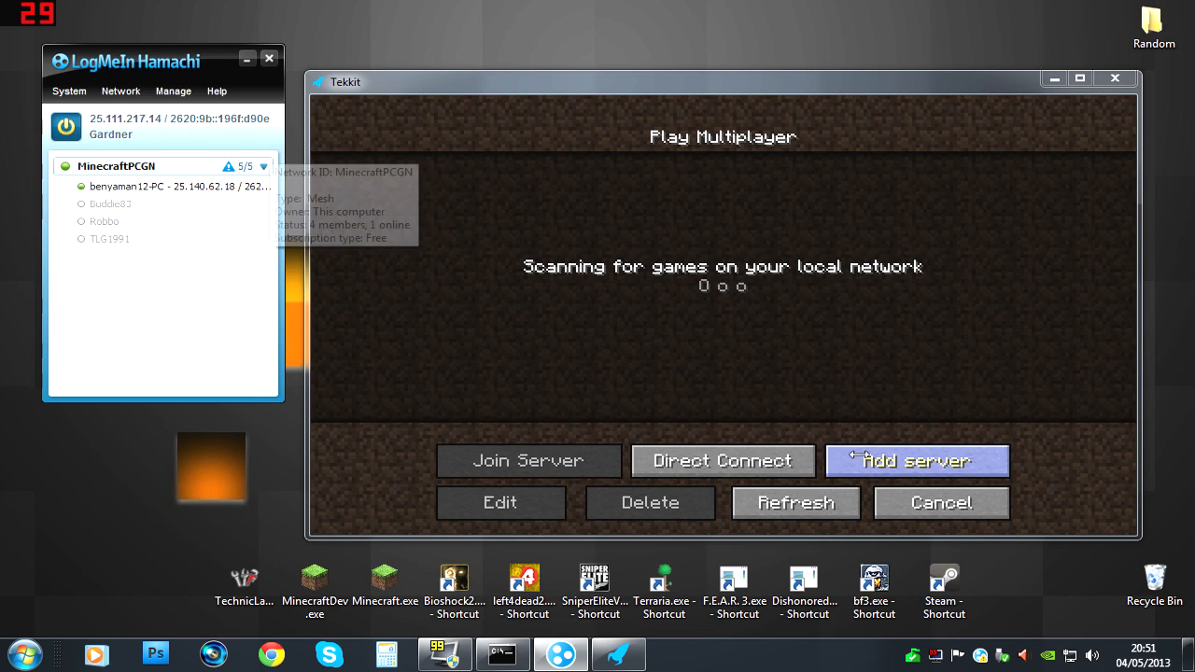
{"action": "left_click", "coordinate": [917, 461]}
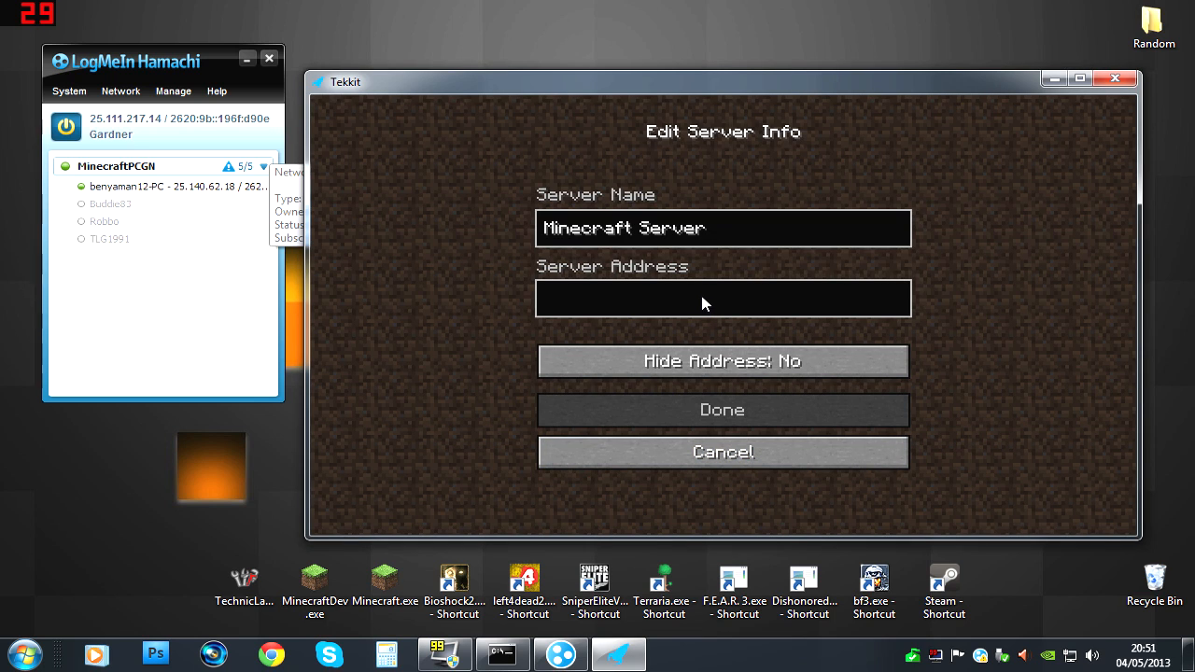
{"action": "type", "text": "25.111.217.14"}
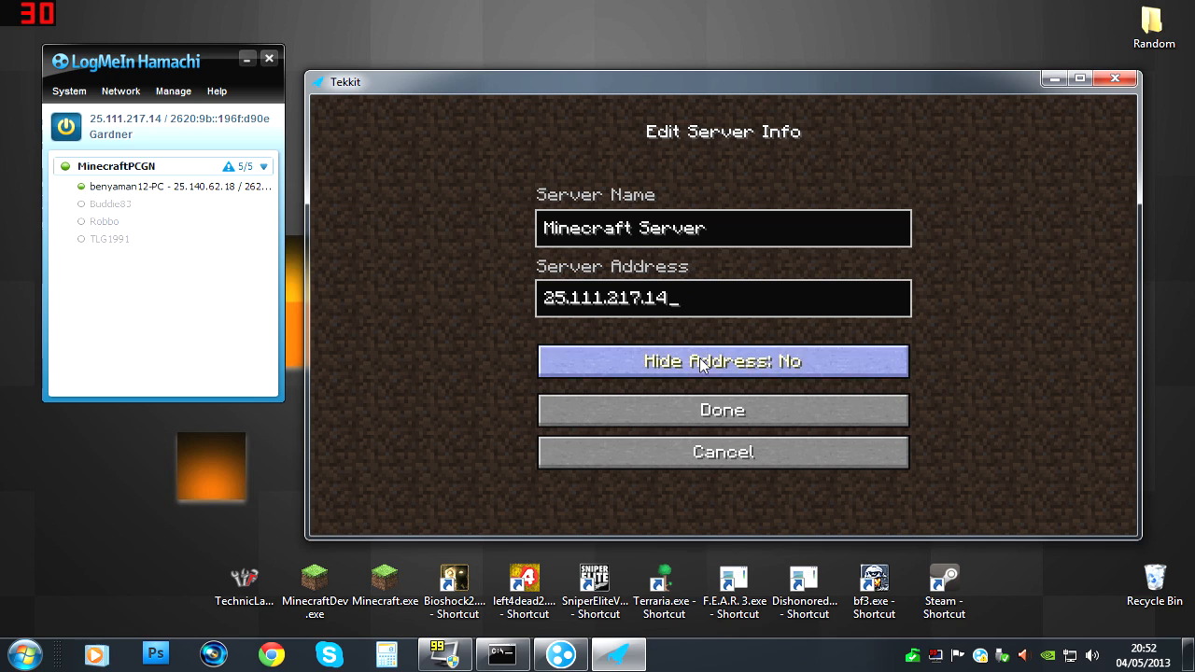
{"action": "left_click", "coordinate": [722, 410]}
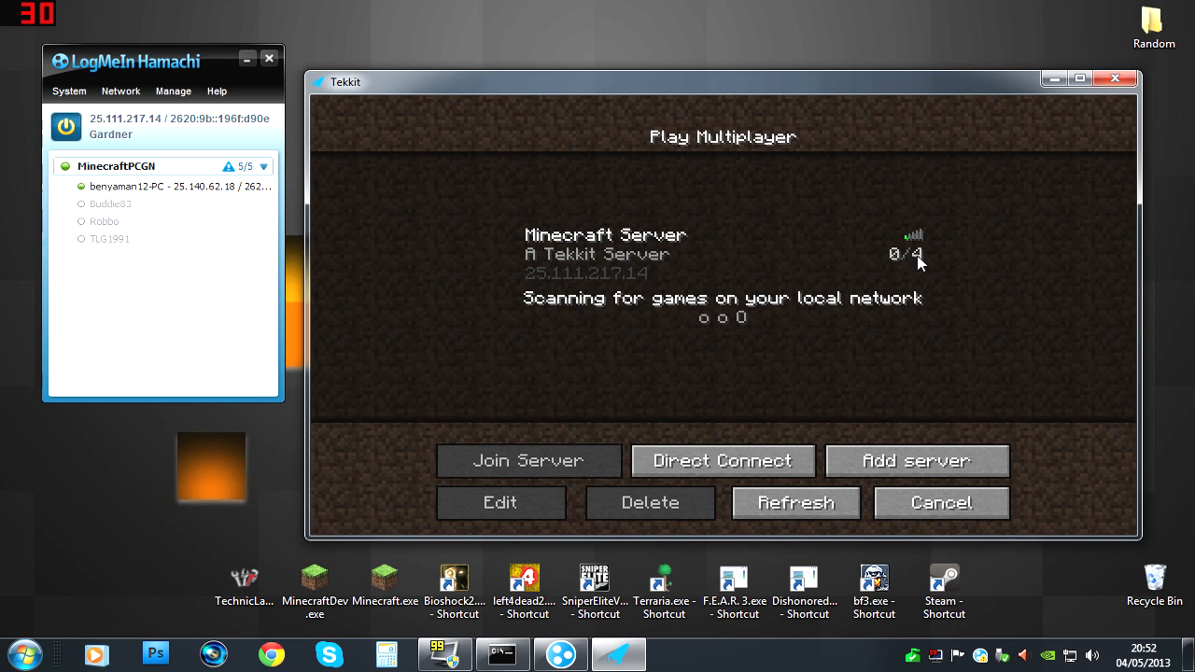
{"action": "mouse_move", "coordinate": [912, 252]}
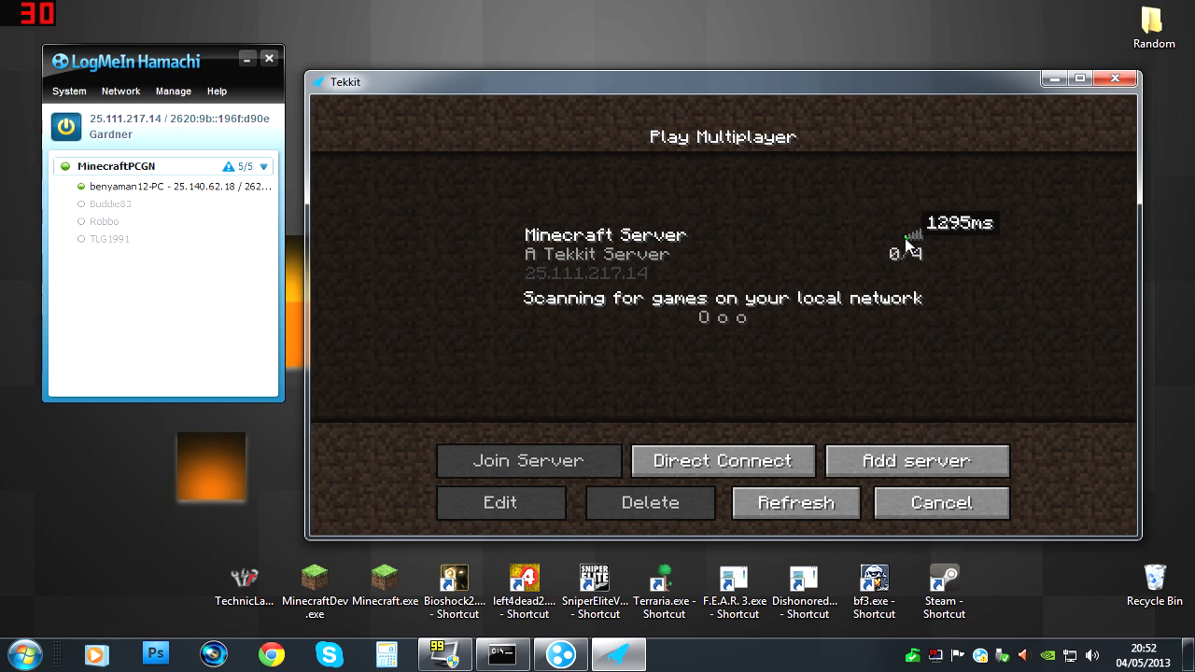
{"action": "mouse_move", "coordinate": [695, 259]}
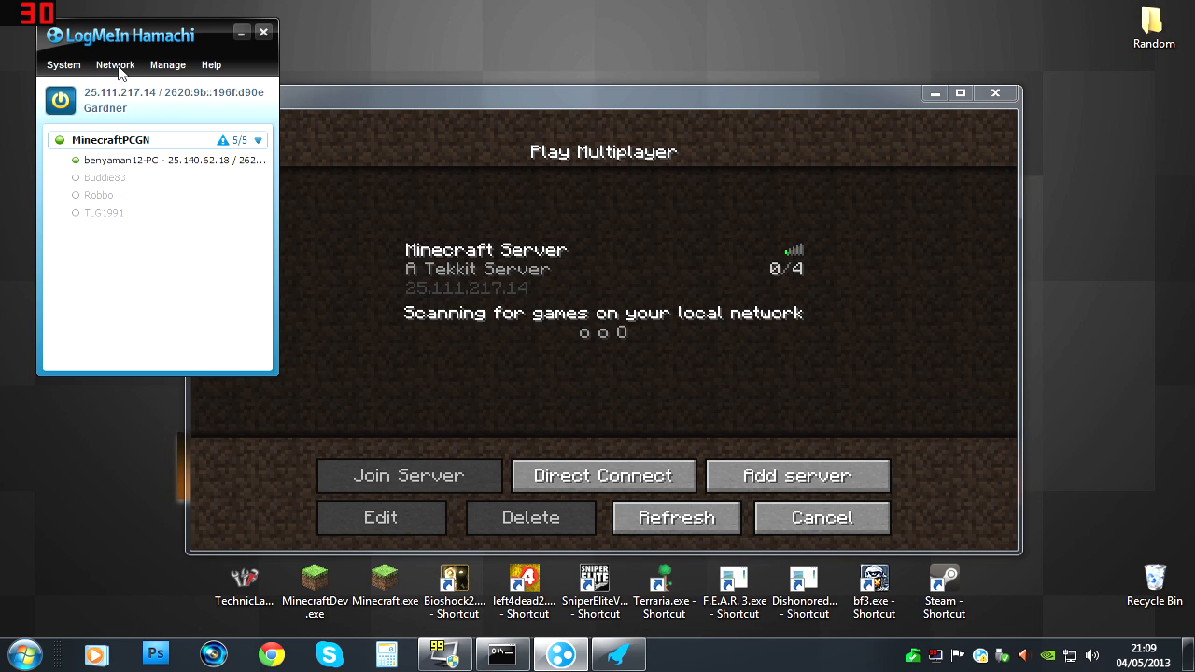
{"action": "left_click", "coordinate": [114, 65]}
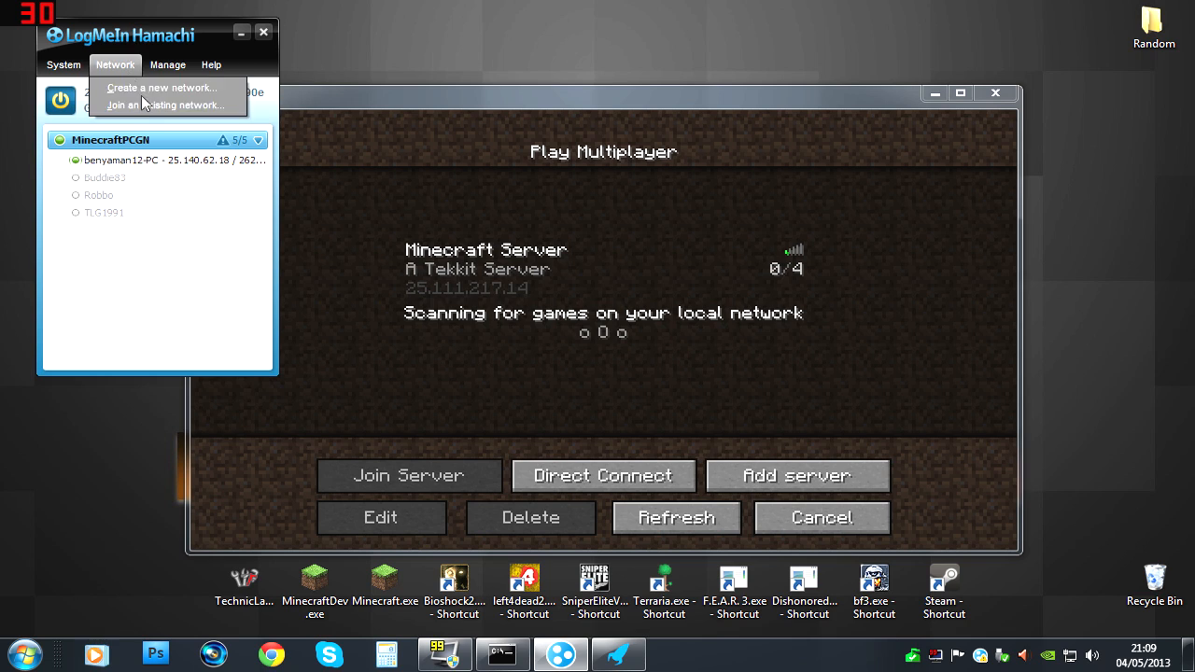
{"action": "left_click", "coordinate": [140, 36]}
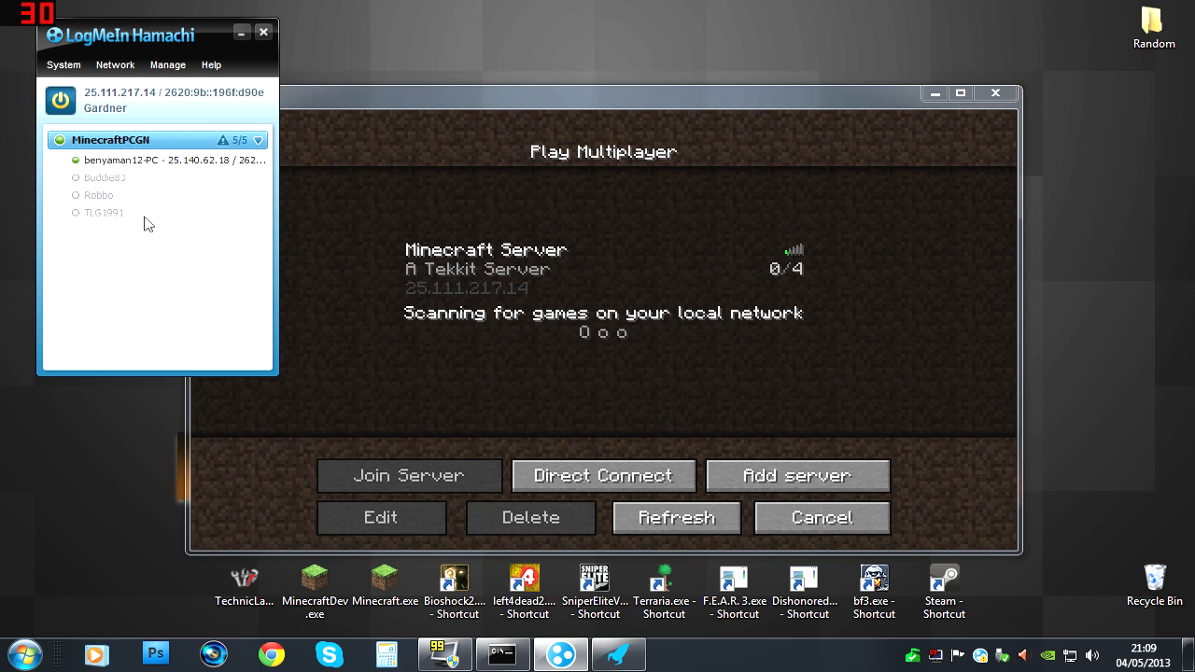
{"action": "mouse_move", "coordinate": [98, 173]}
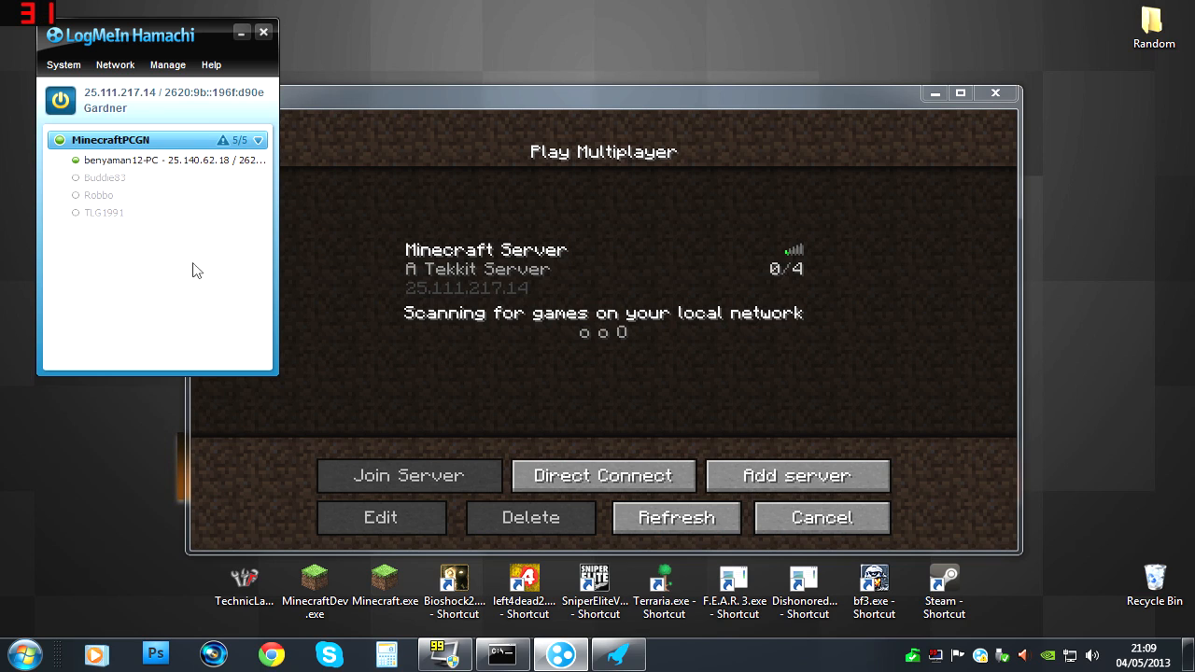
{"action": "mouse_move", "coordinate": [249, 166]}
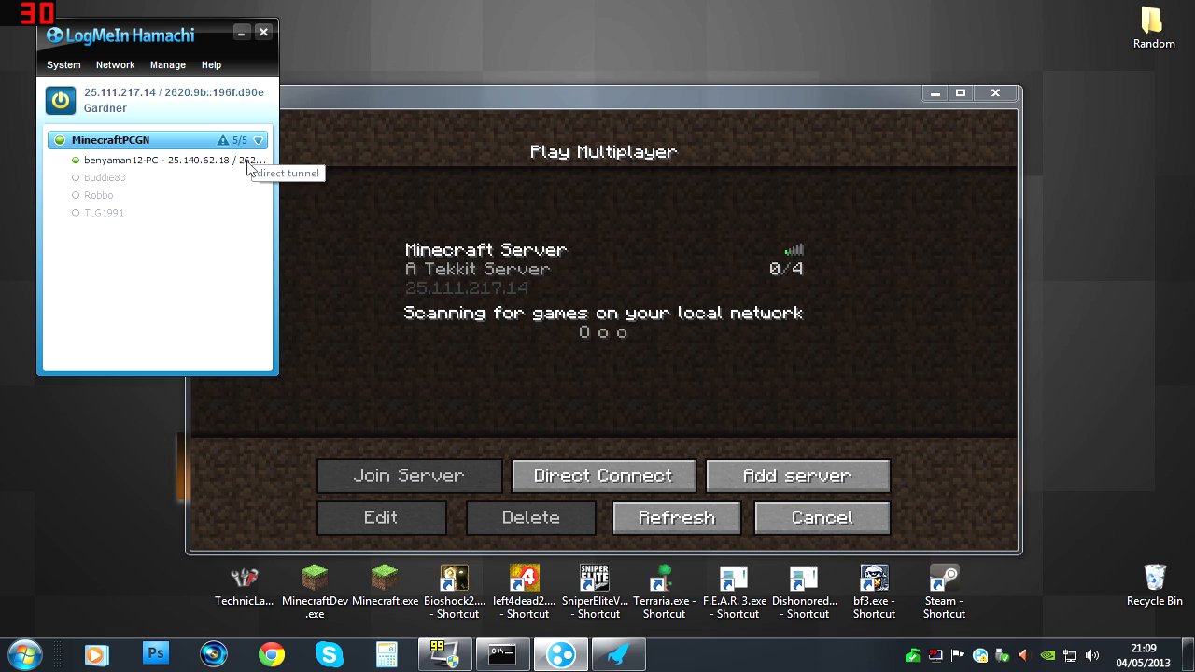
{"action": "mouse_move", "coordinate": [224, 173]}
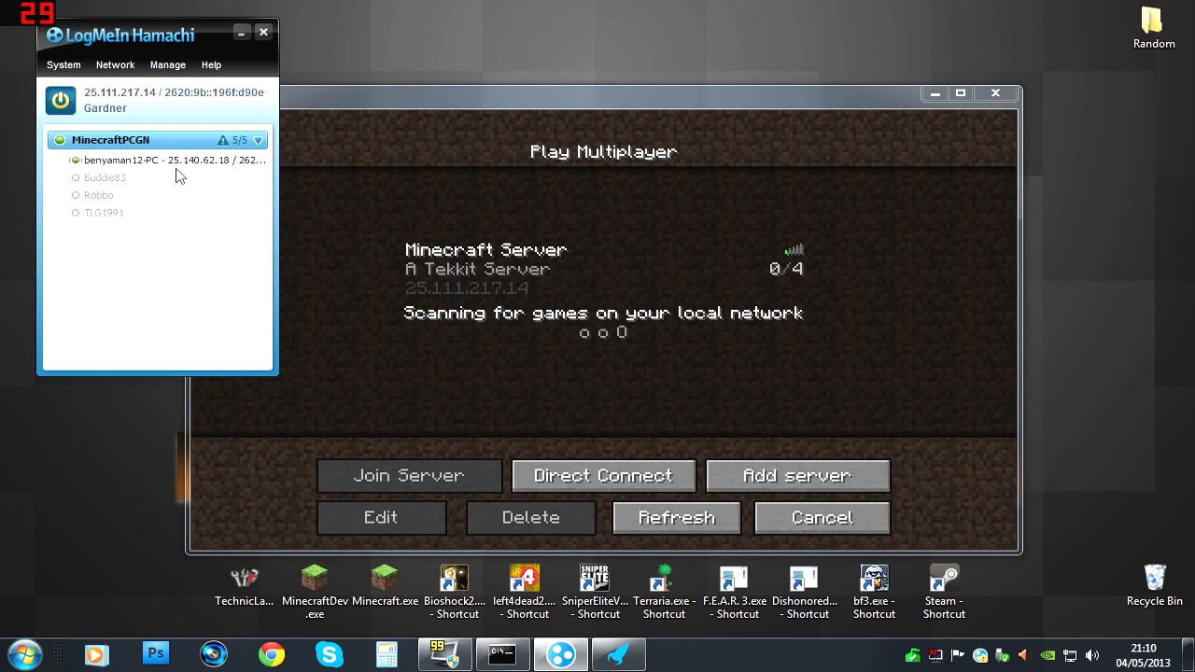
Step: Add a second Minecraft Server entry at 25.140.62.18
{"action": "left_click", "coordinate": [381, 517]}
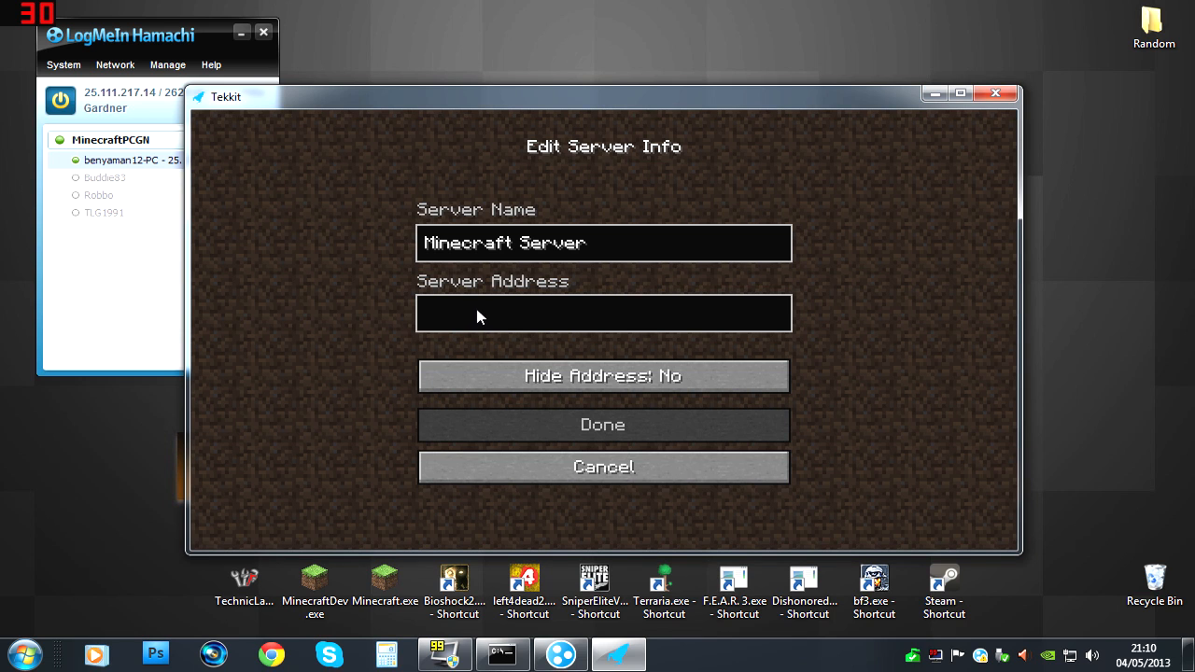
{"action": "left_click", "coordinate": [602, 424]}
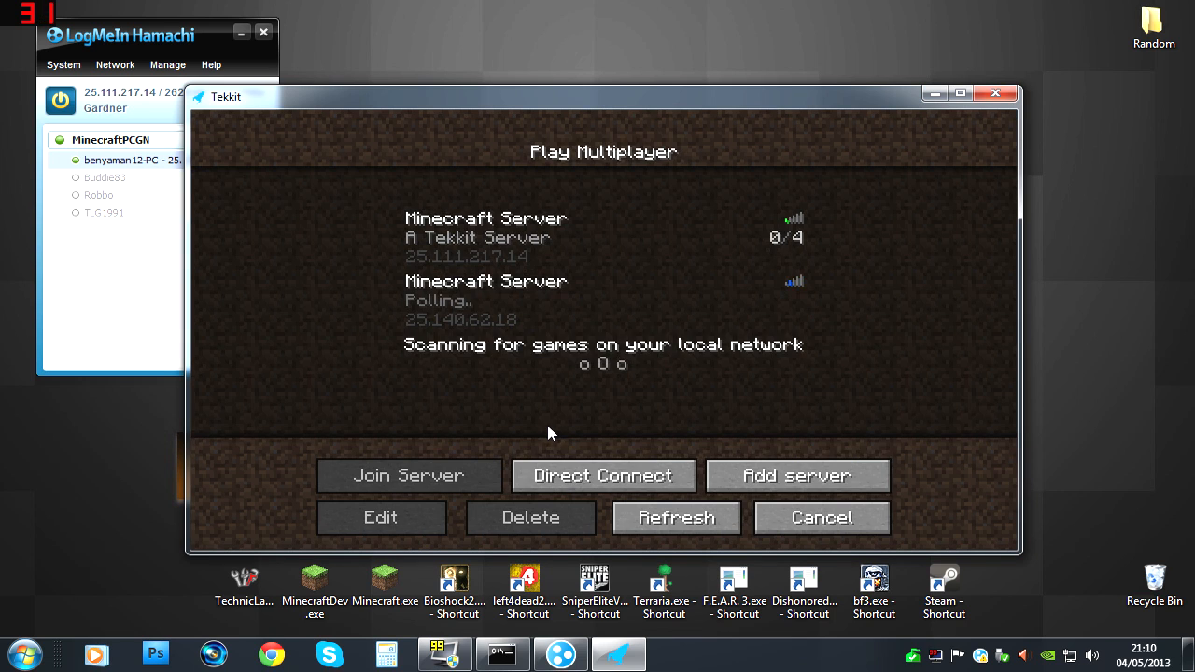
{"action": "mouse_move", "coordinate": [574, 509]}
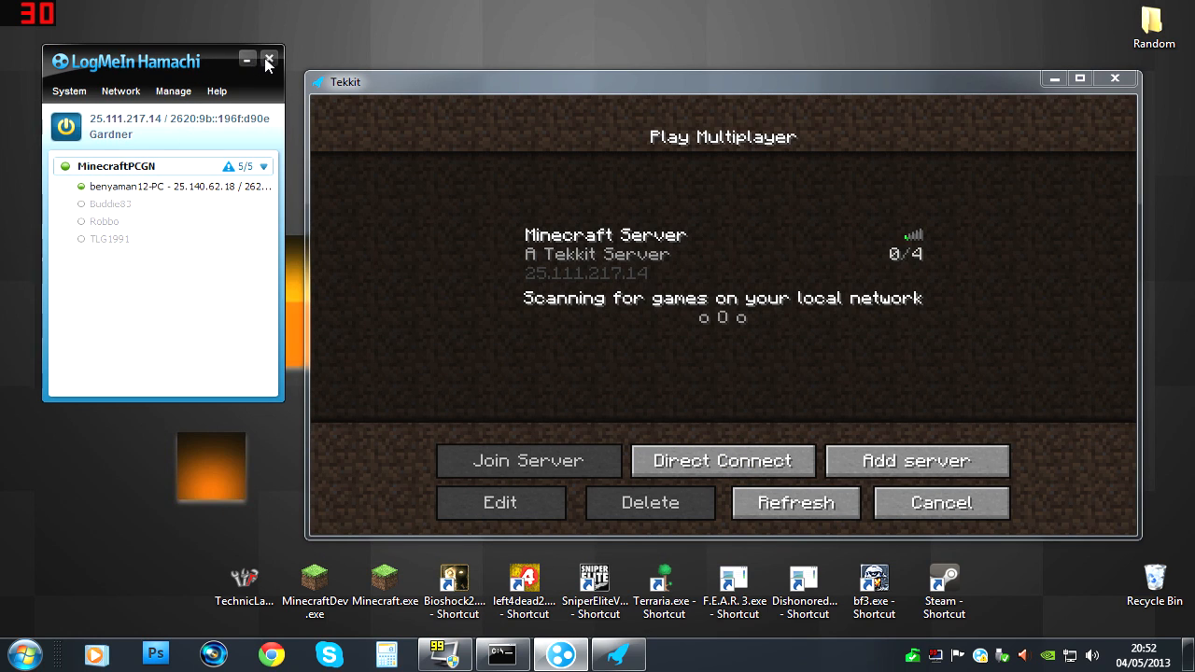
Step: Close Hamachi, join the 25.111.217.14 Tekkit server, and open the inventory
{"action": "left_click", "coordinate": [268, 60]}
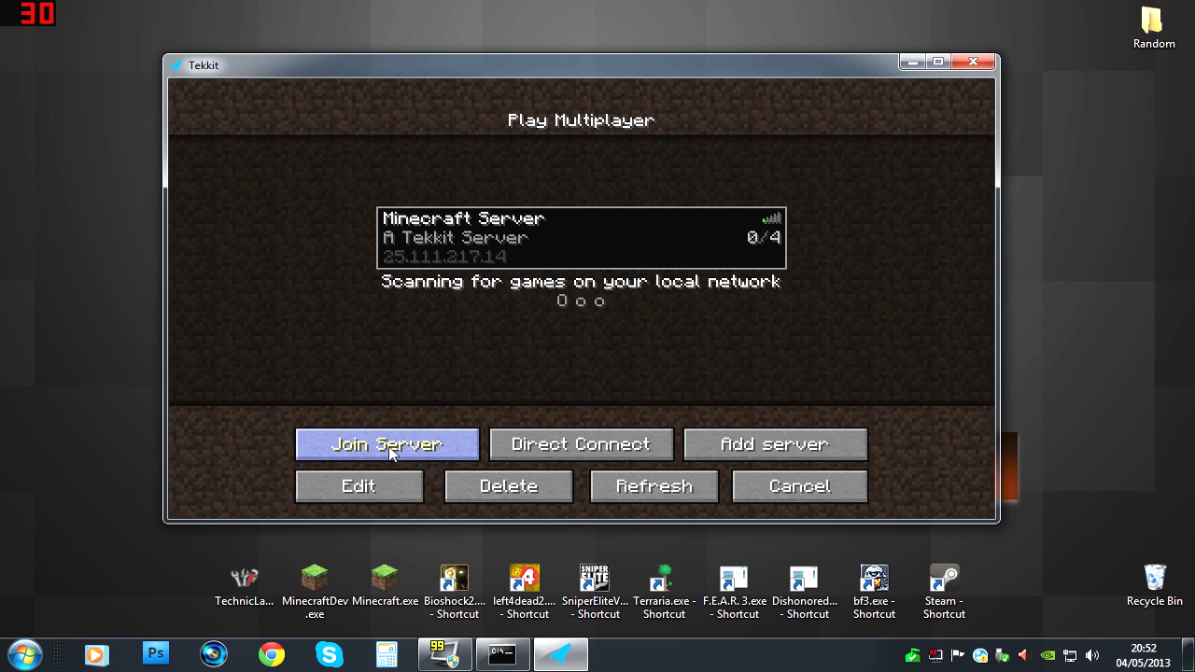
{"action": "left_click", "coordinate": [387, 444]}
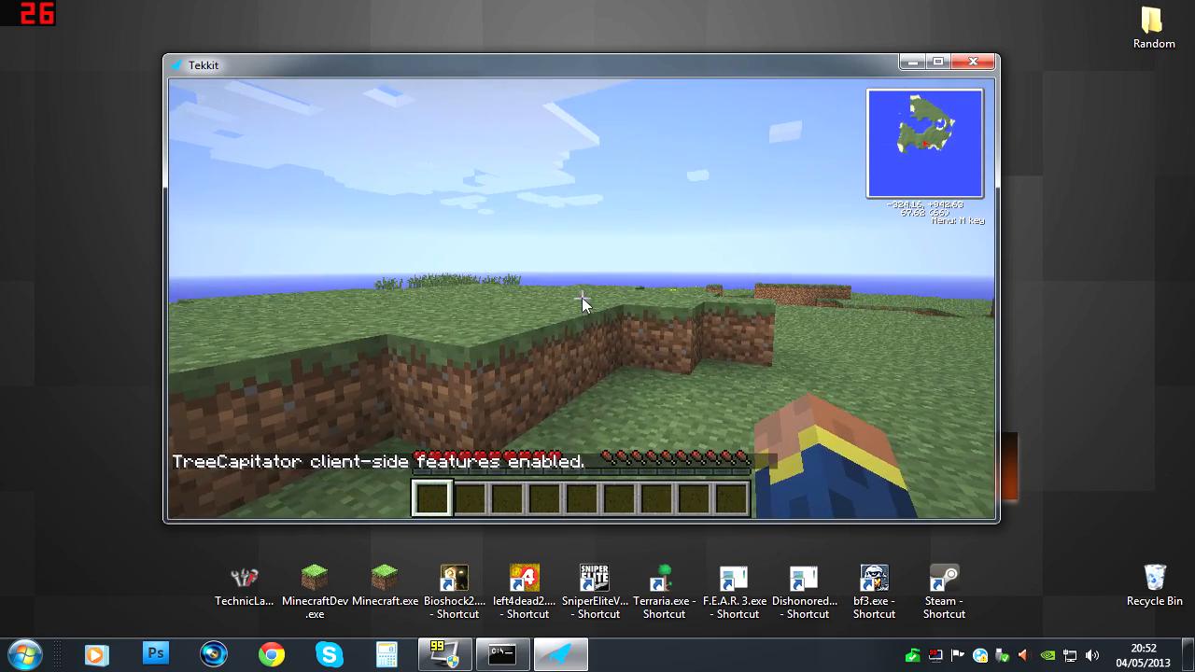
{"action": "key", "text": "e"}
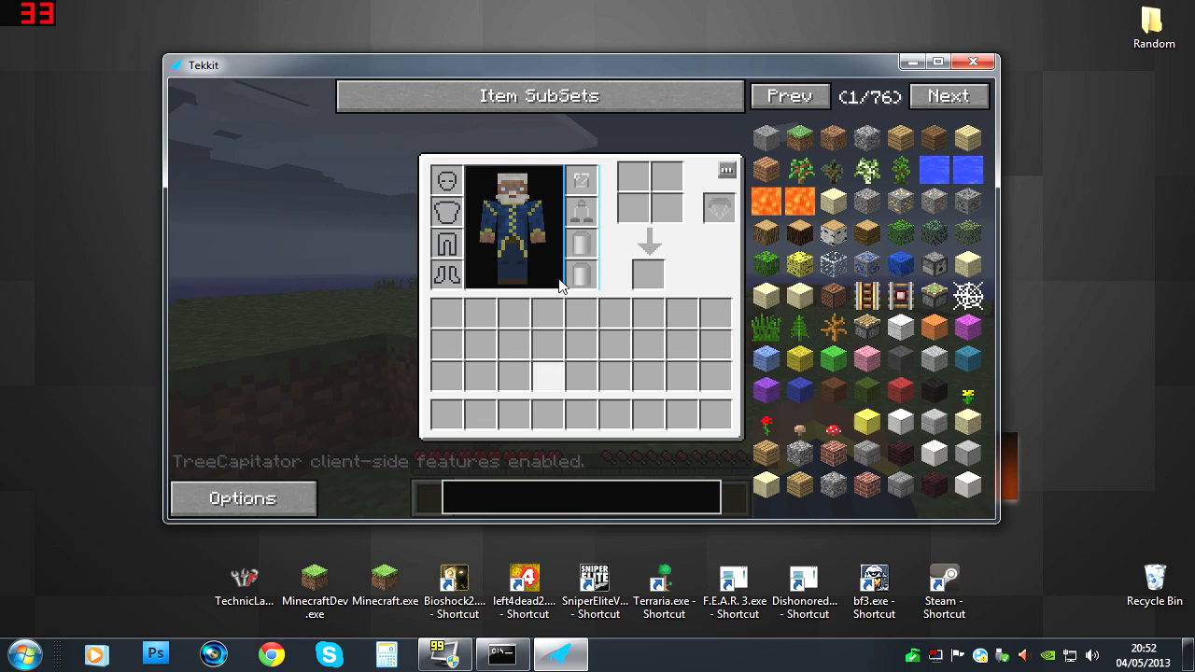